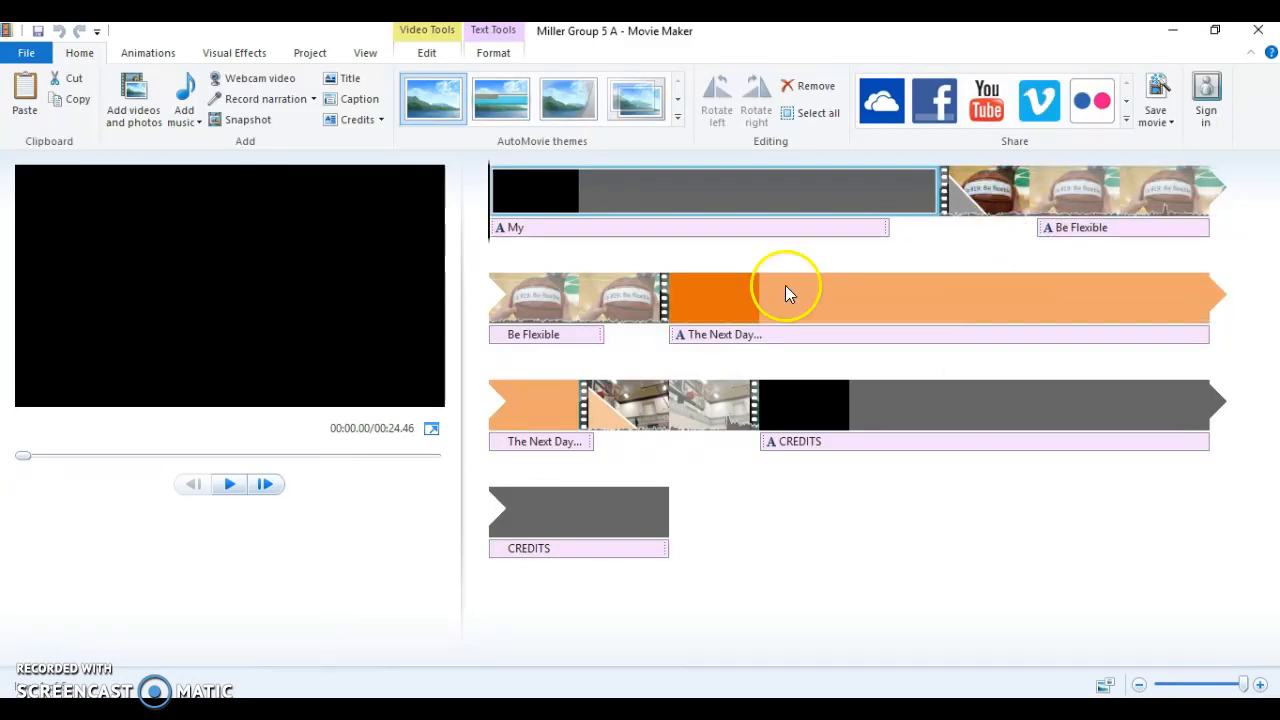
{"action": "mouse_move", "coordinate": [660, 461]}
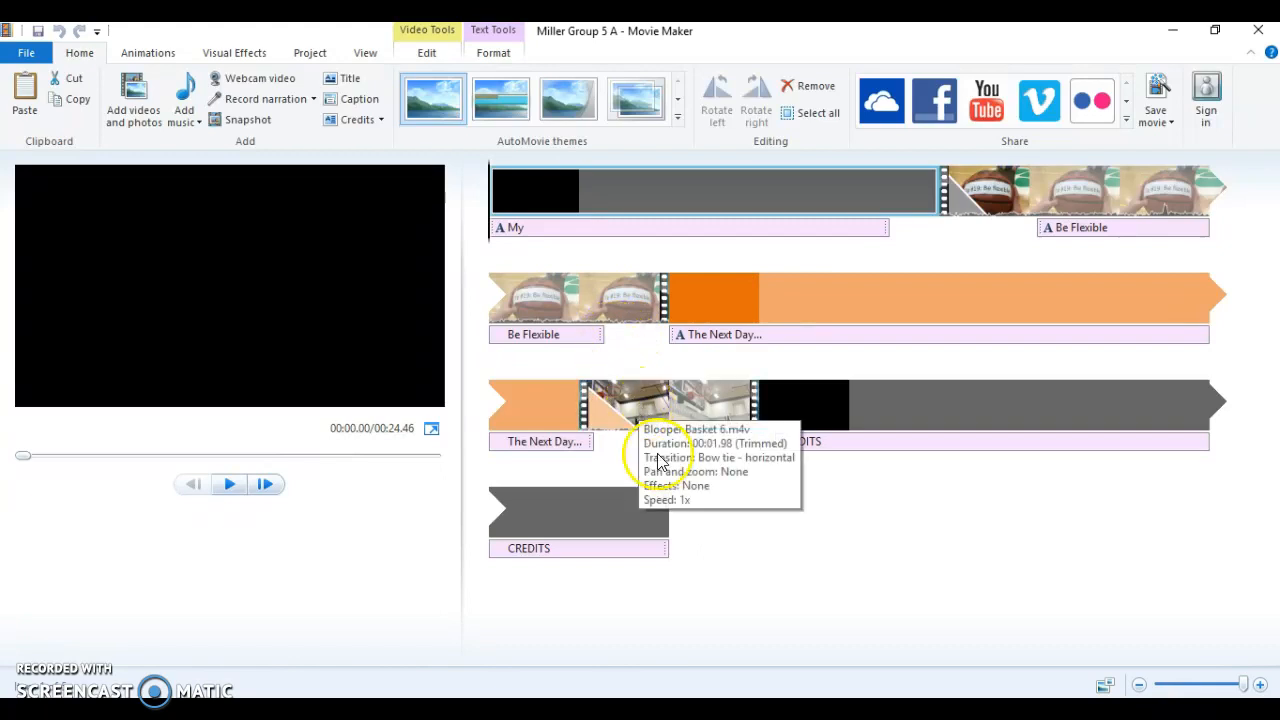
{"action": "mouse_move", "coordinate": [515, 366]}
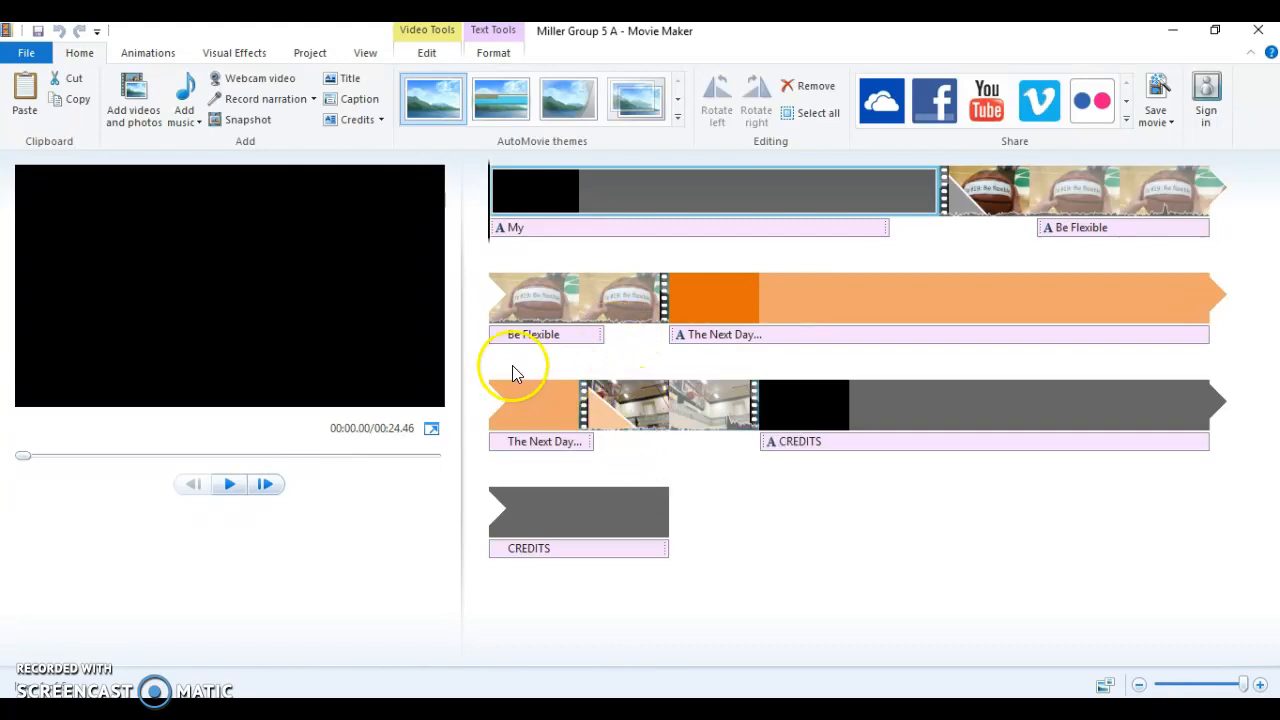
{"action": "mouse_move", "coordinate": [580, 320]}
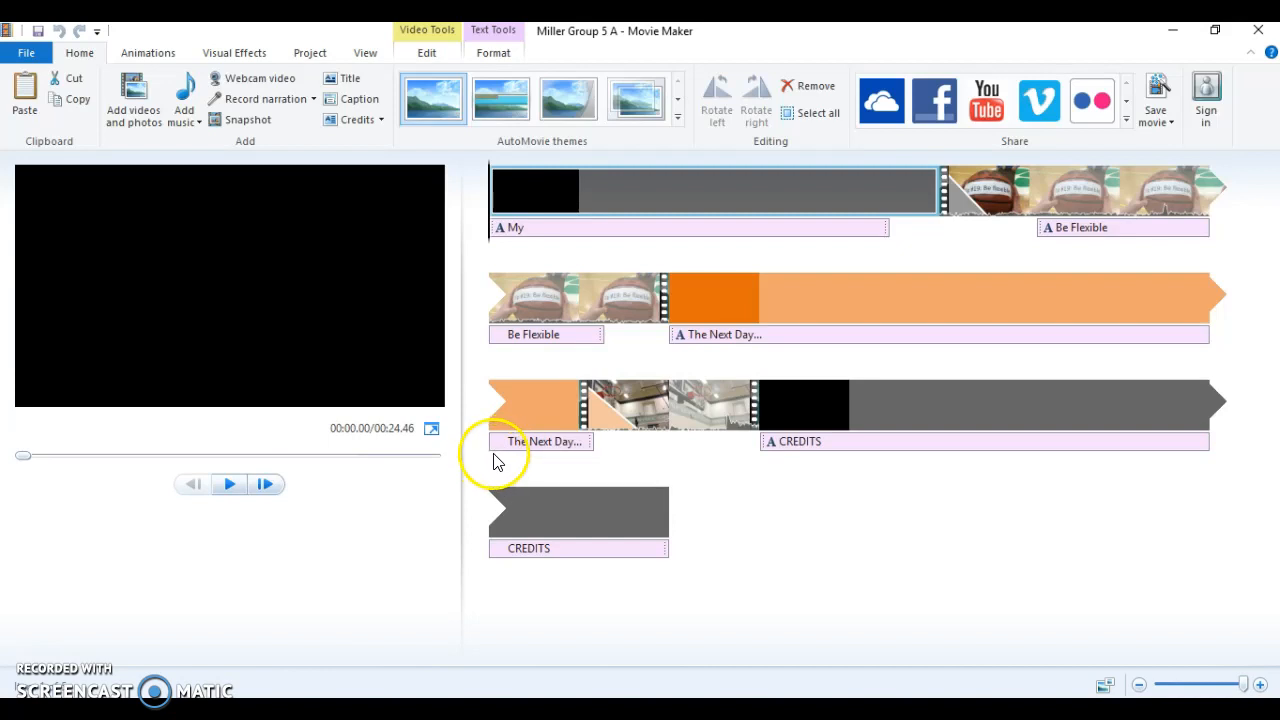
{"action": "mouse_move", "coordinate": [485, 462]}
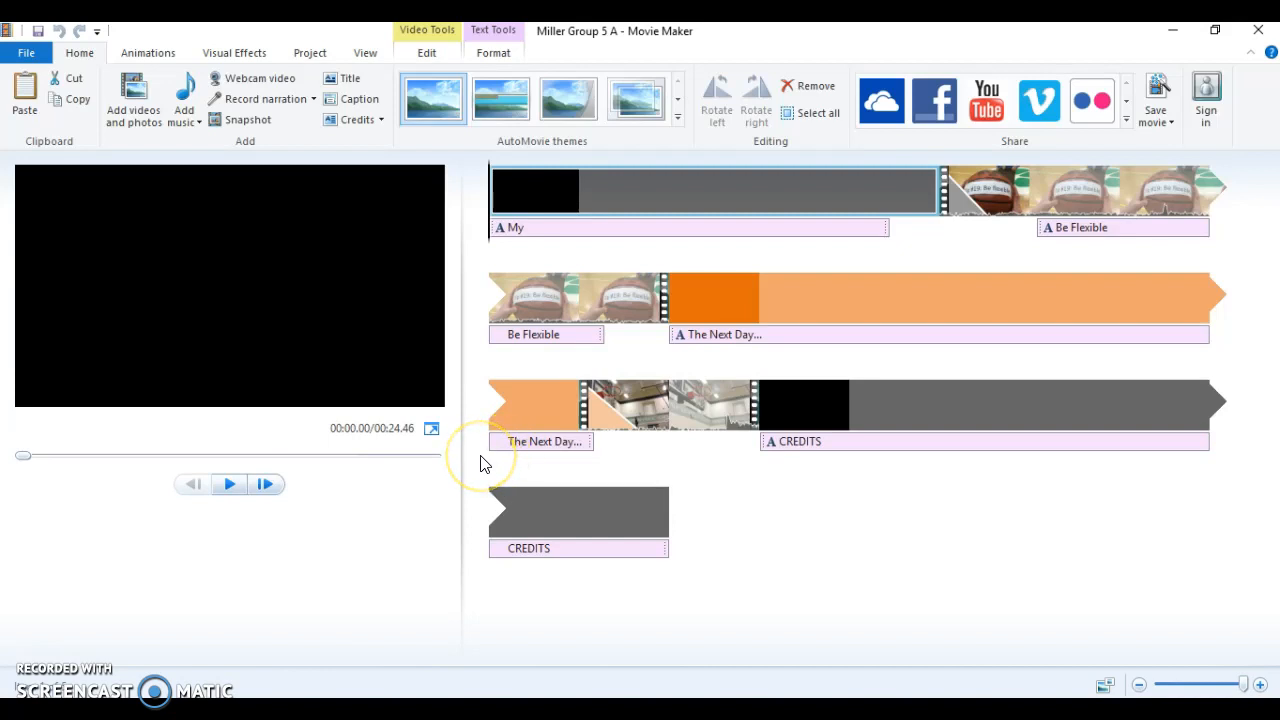
{"action": "mouse_move", "coordinate": [515, 430]}
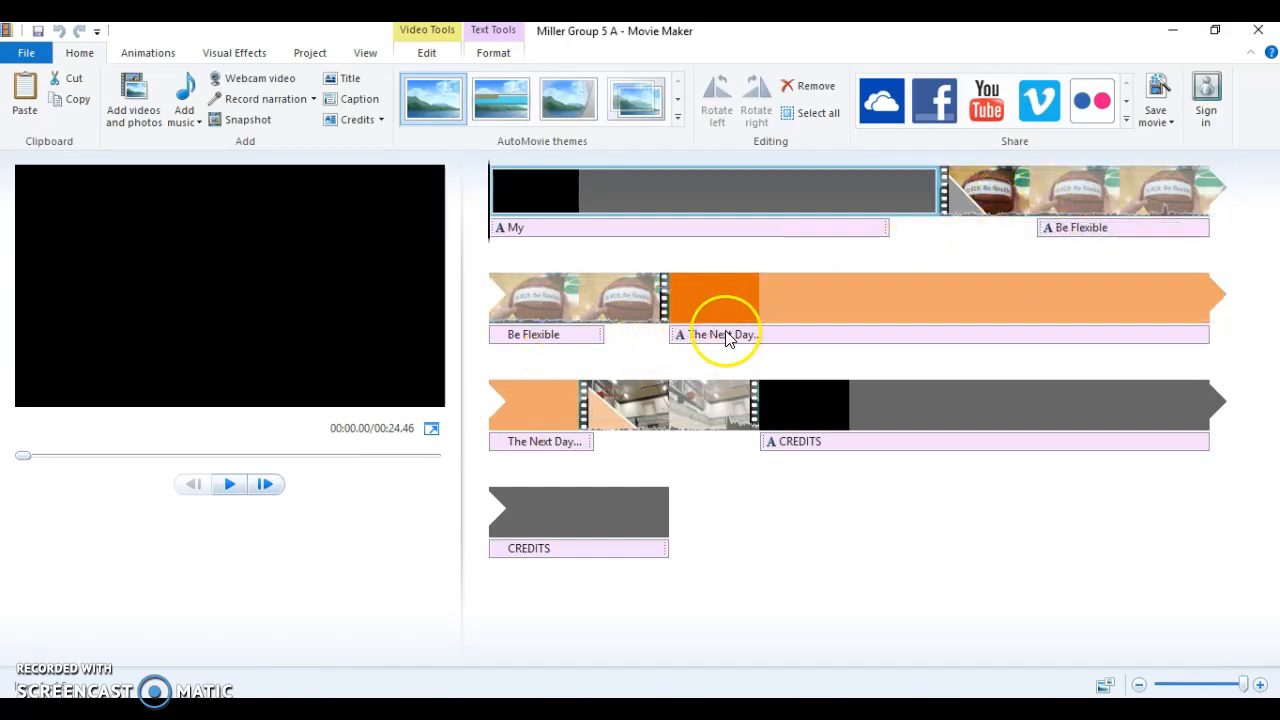
- Open the Movie Maker Project Tutorials doc and follow its Incompetech music link under Extras
{"action": "left_click", "coordinate": [578, 512]}
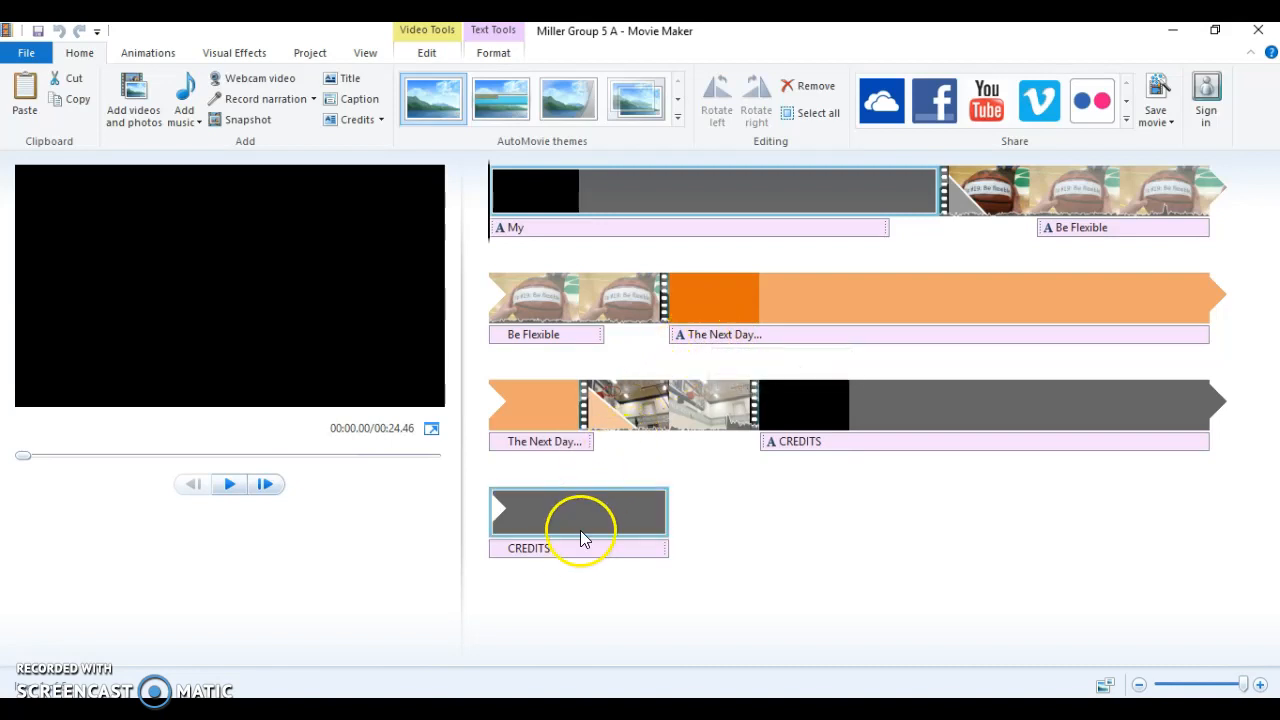
{"action": "mouse_move", "coordinate": [555, 660]}
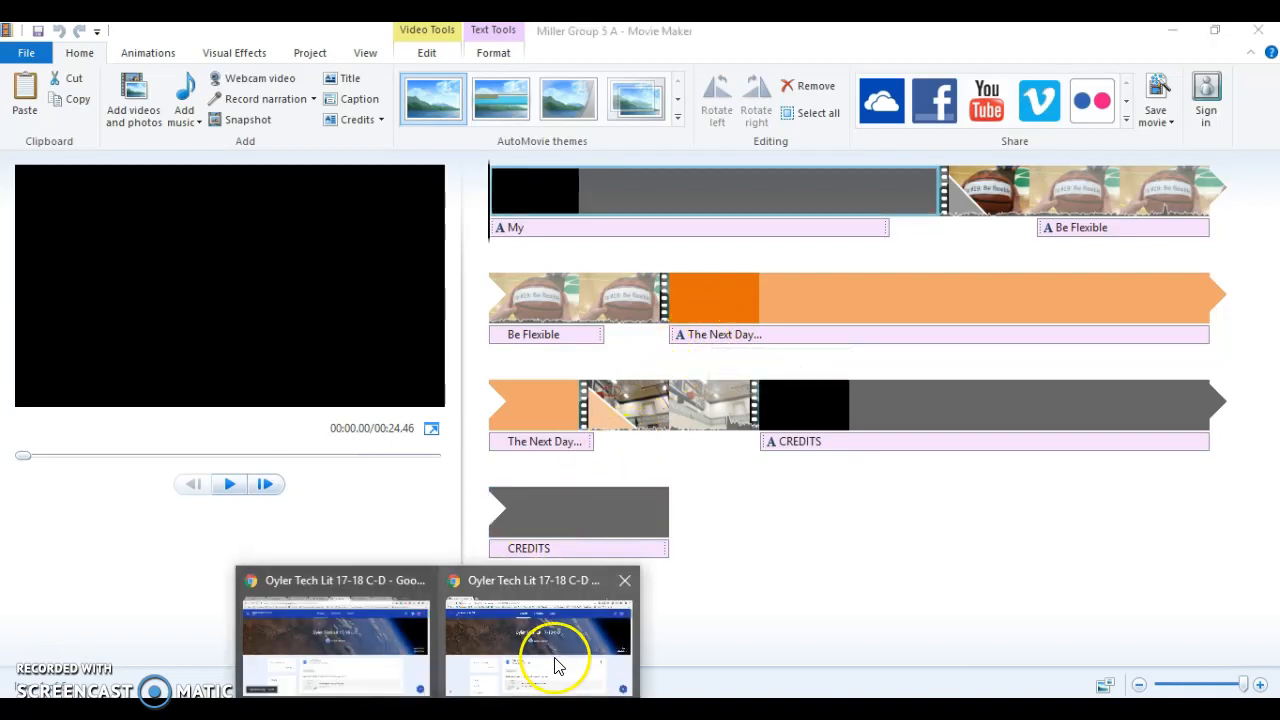
{"action": "left_click", "coordinate": [538, 640]}
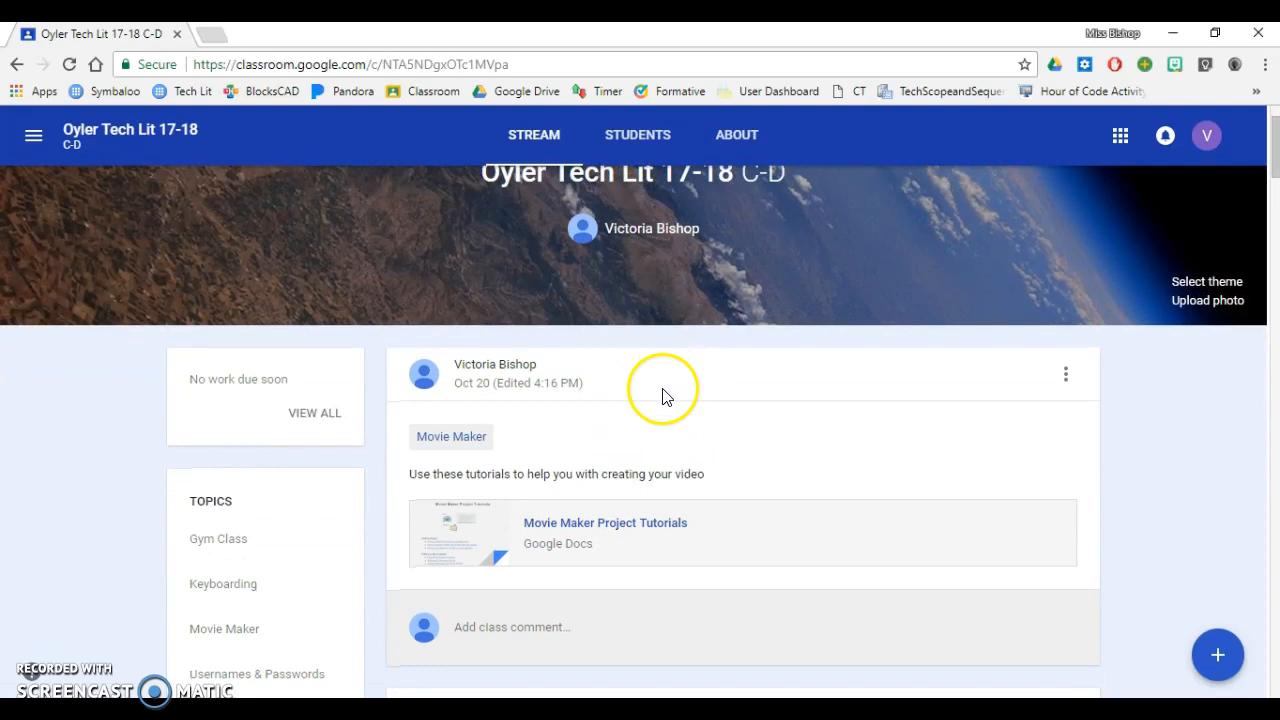
{"action": "left_click", "coordinate": [606, 522]}
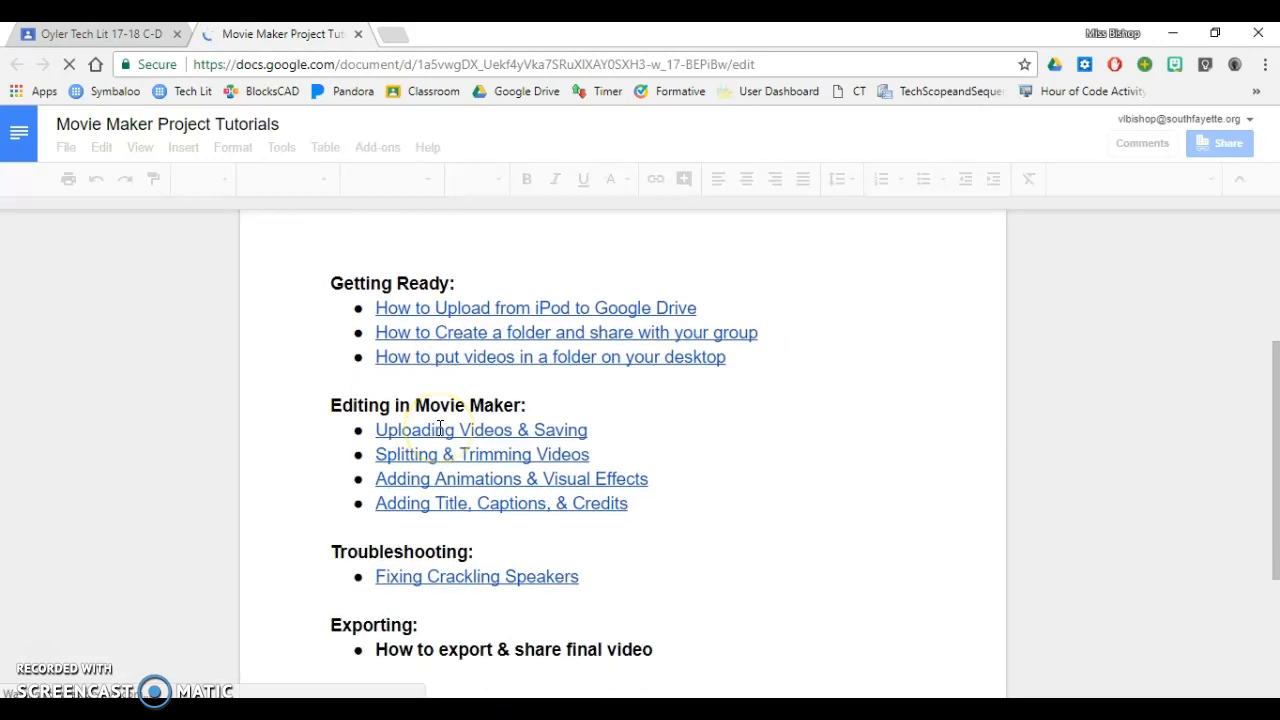
{"action": "scroll", "scroll_direction": "down", "scroll_amount": 3}
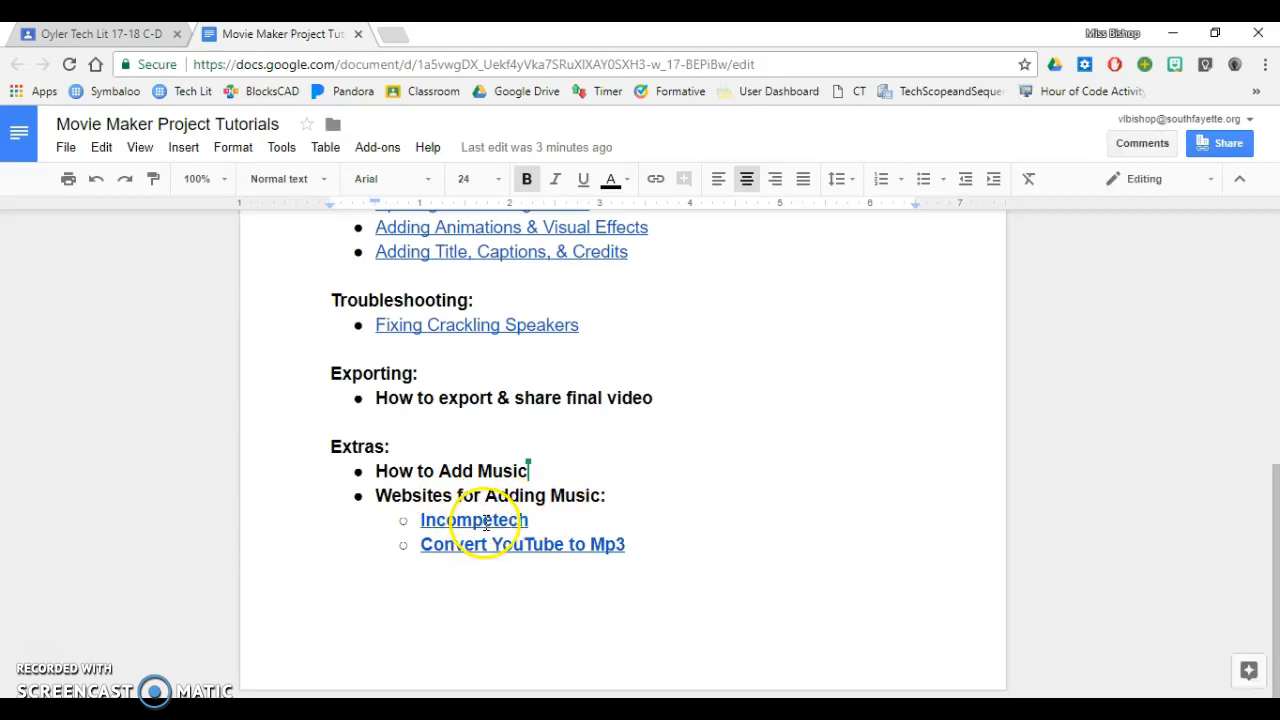
{"action": "mouse_move", "coordinate": [492, 551]}
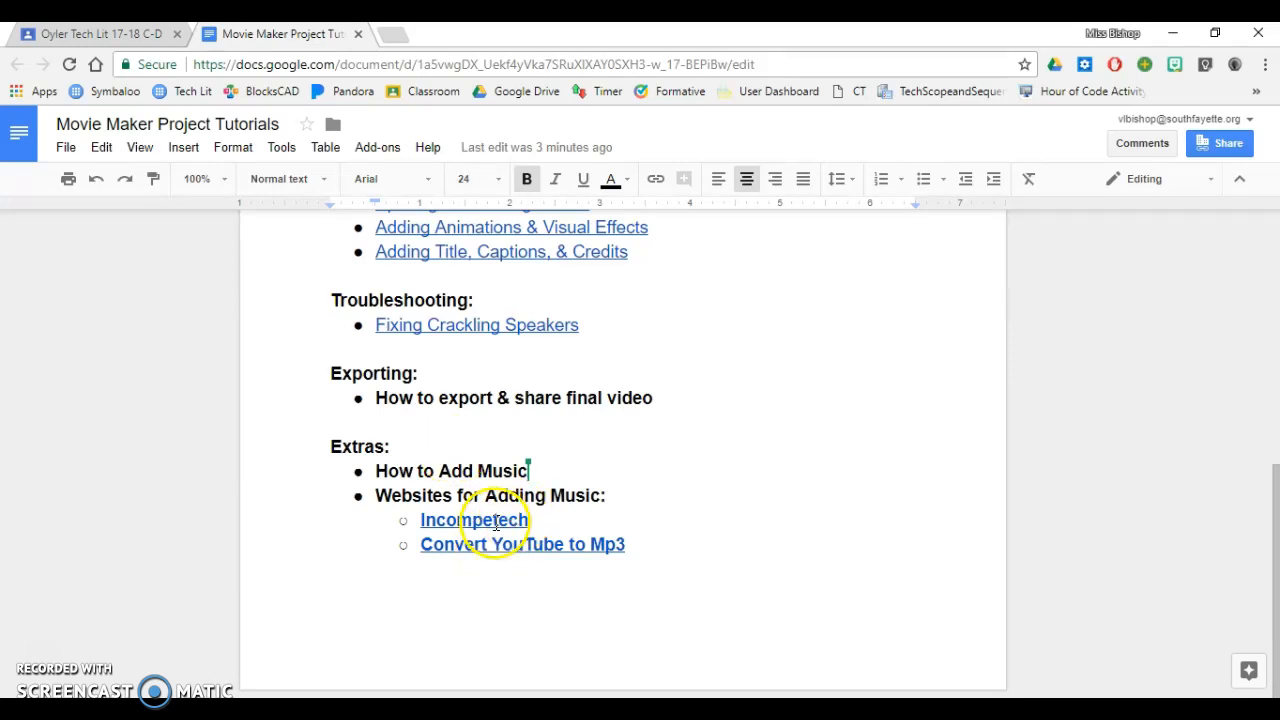
{"action": "left_click", "coordinate": [473, 520]}
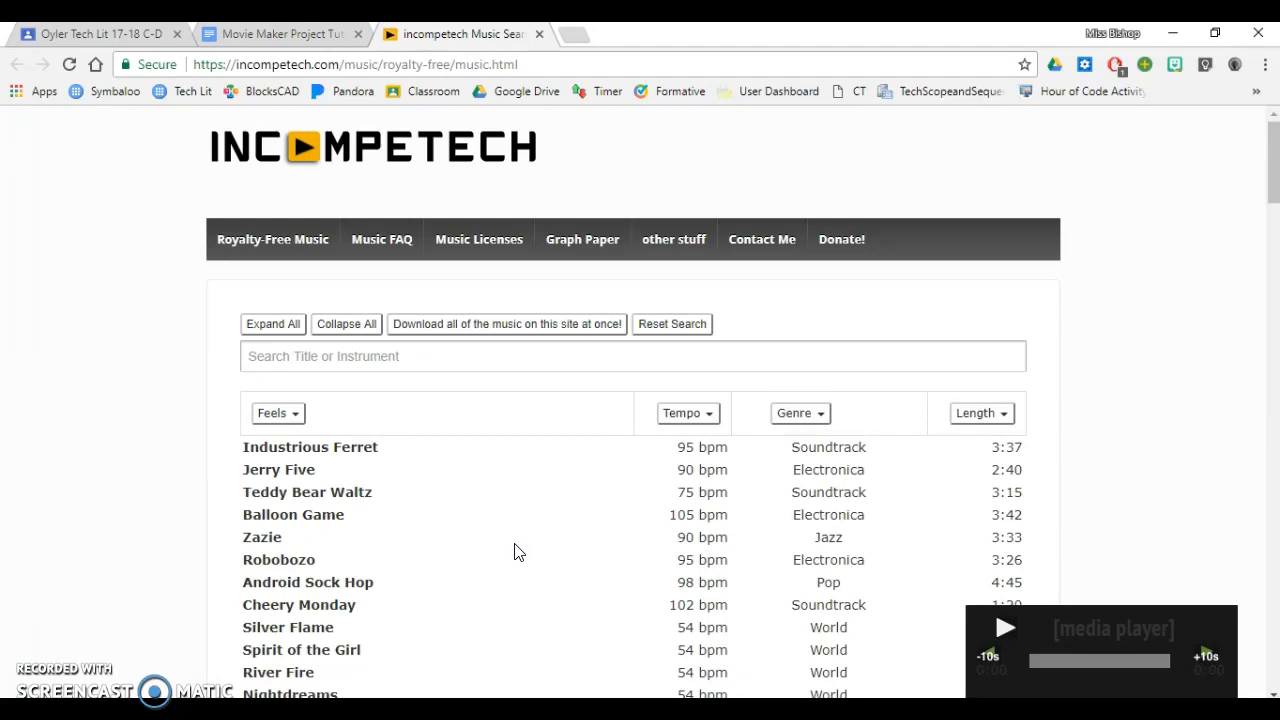
- Find River Fire in the Incompetech music list, expand its details, and preview it
{"action": "scroll", "scroll_direction": "down", "scroll_amount": 3}
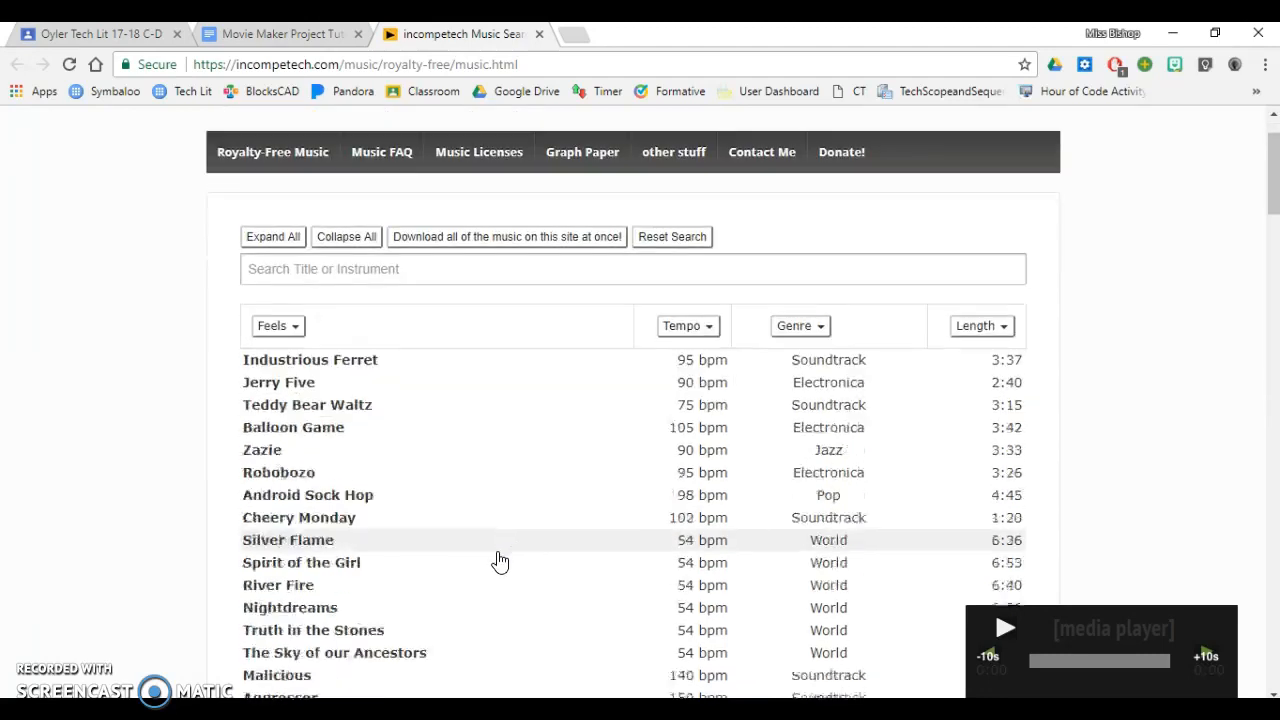
{"action": "scroll", "scroll_direction": "down", "scroll_amount": 3}
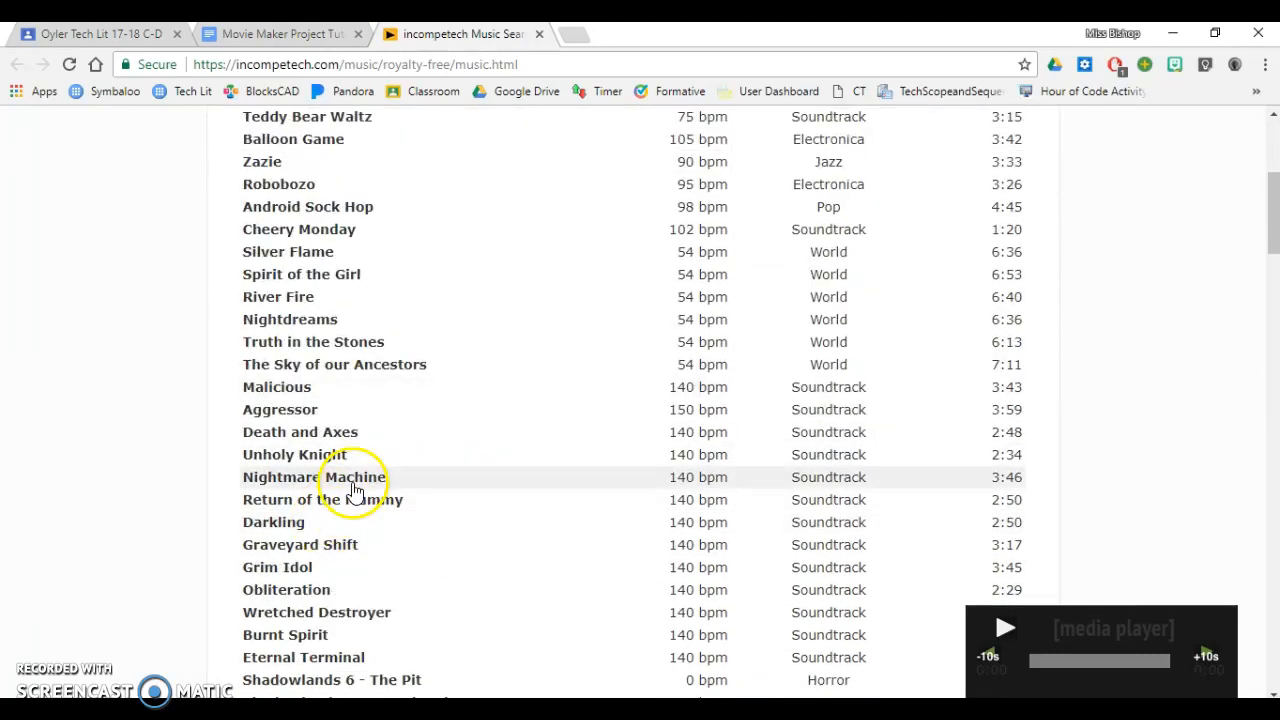
{"action": "scroll", "scroll_direction": "down", "scroll_amount": 3}
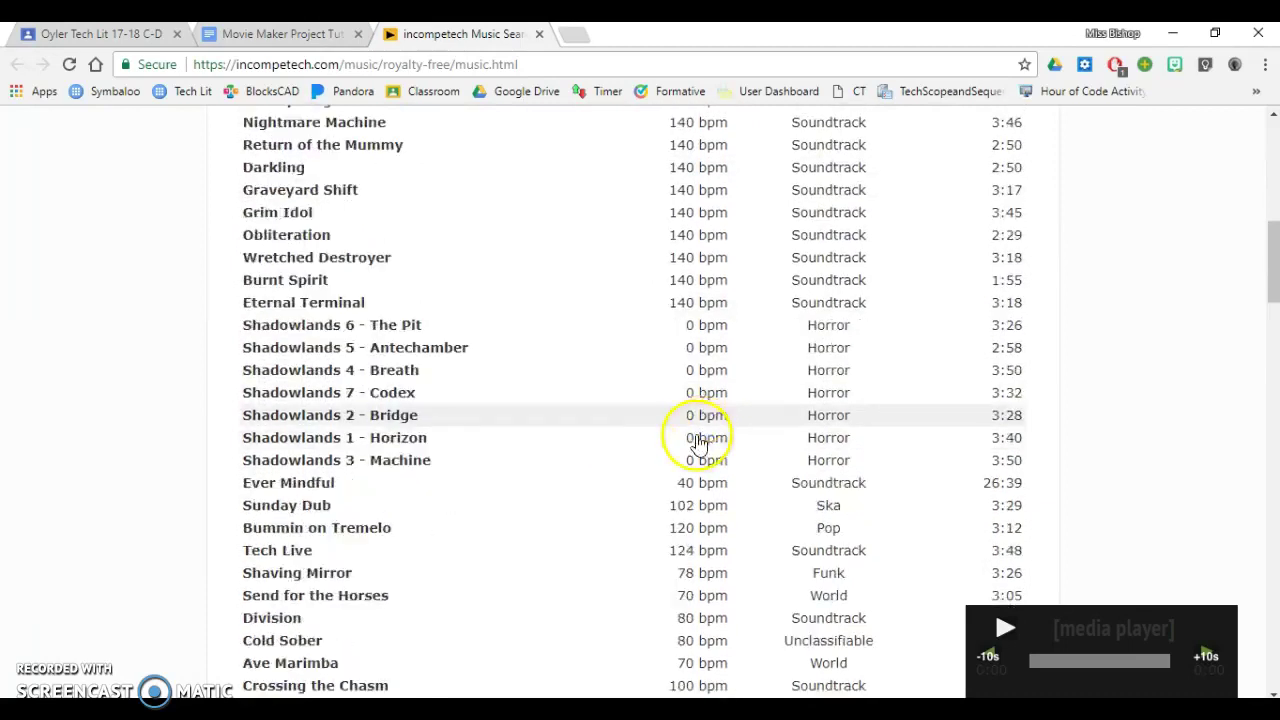
{"action": "scroll", "scroll_direction": "down", "scroll_amount": 3}
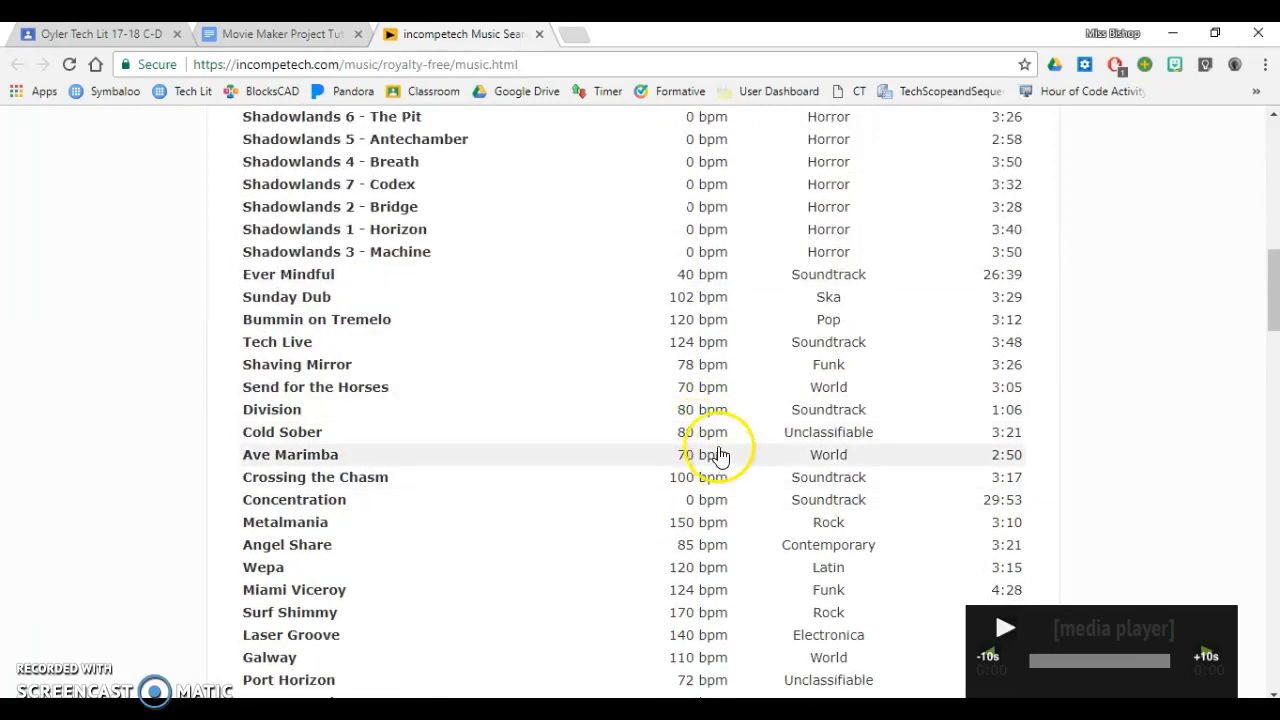
{"action": "scroll", "scroll_direction": "up", "scroll_amount": 3}
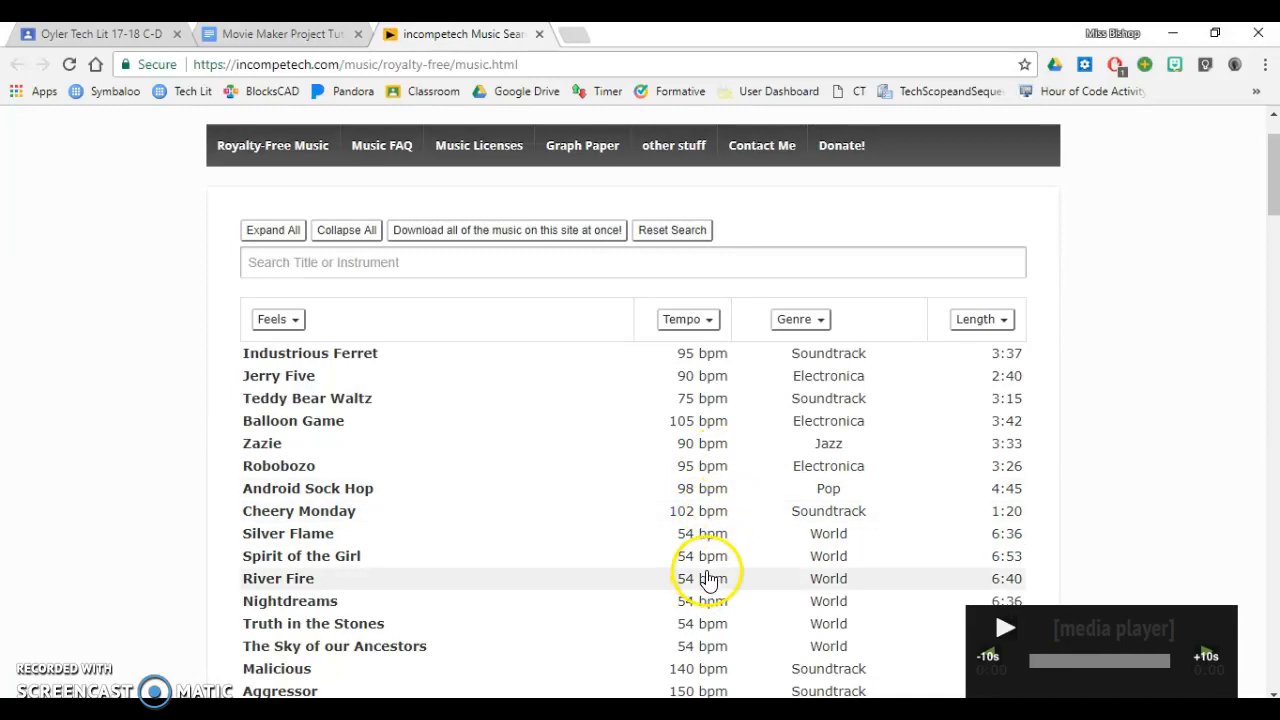
{"action": "left_click", "coordinate": [278, 578]}
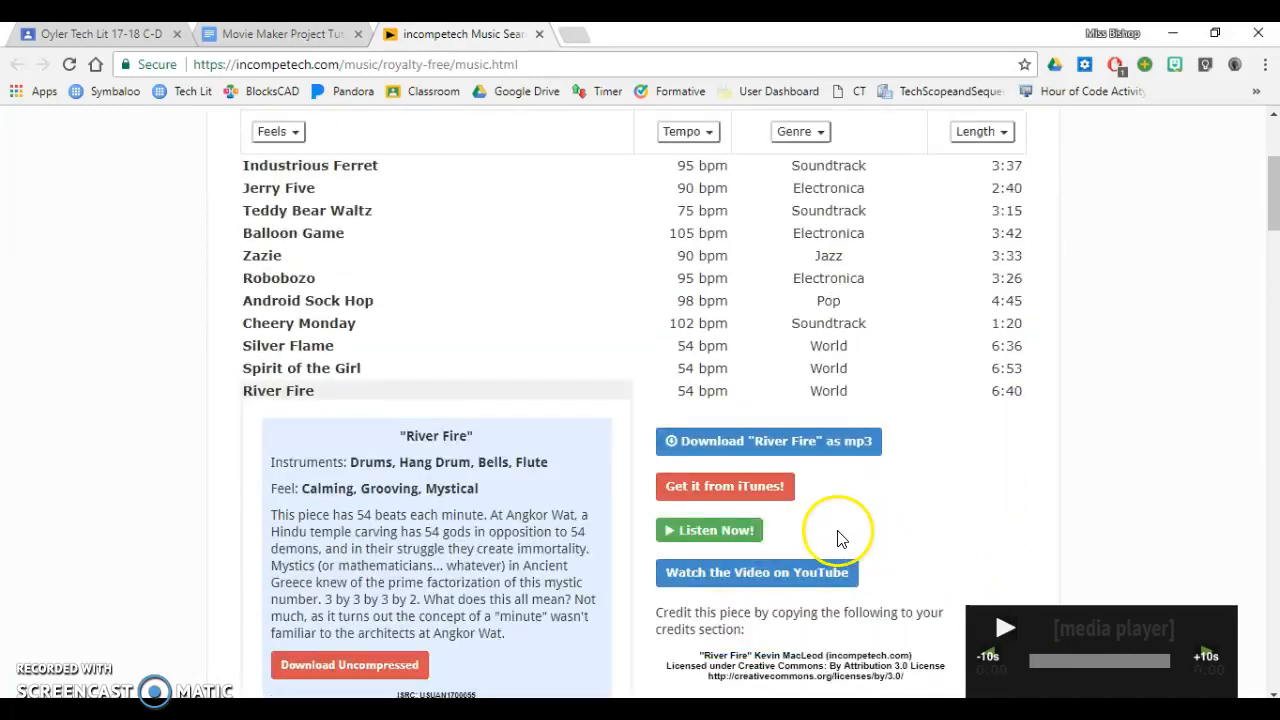
{"action": "left_click", "coordinate": [709, 530]}
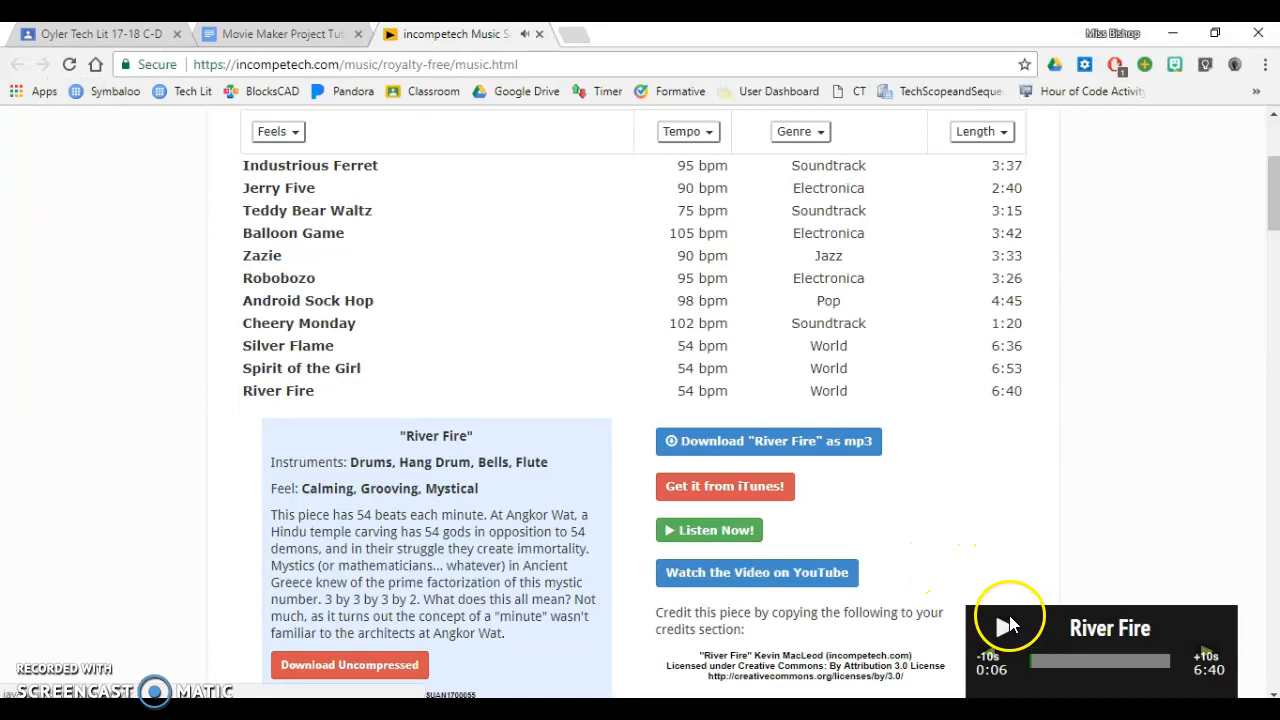
{"action": "scroll", "scroll_direction": "down", "scroll_amount": 3}
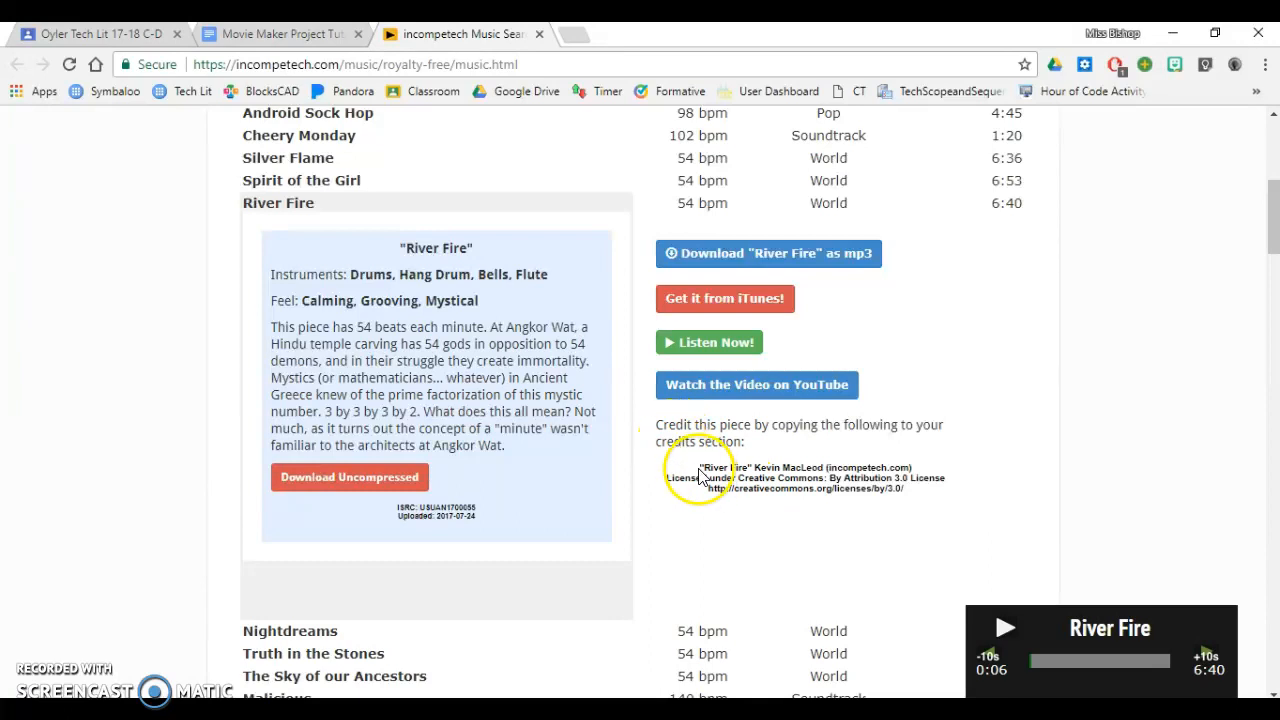
{"action": "left_click_drag", "start_coordinate": [697, 467], "coordinate": [905, 489]}
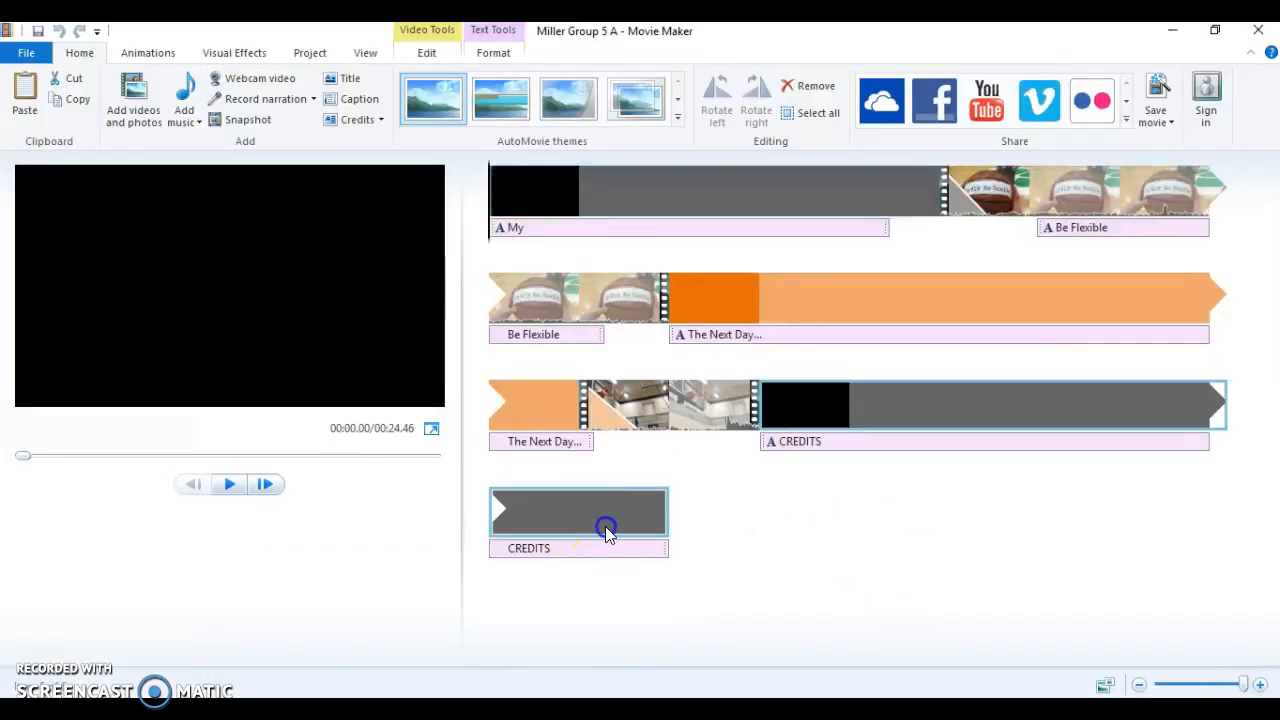
{"action": "double_click", "coordinate": [578, 512]}
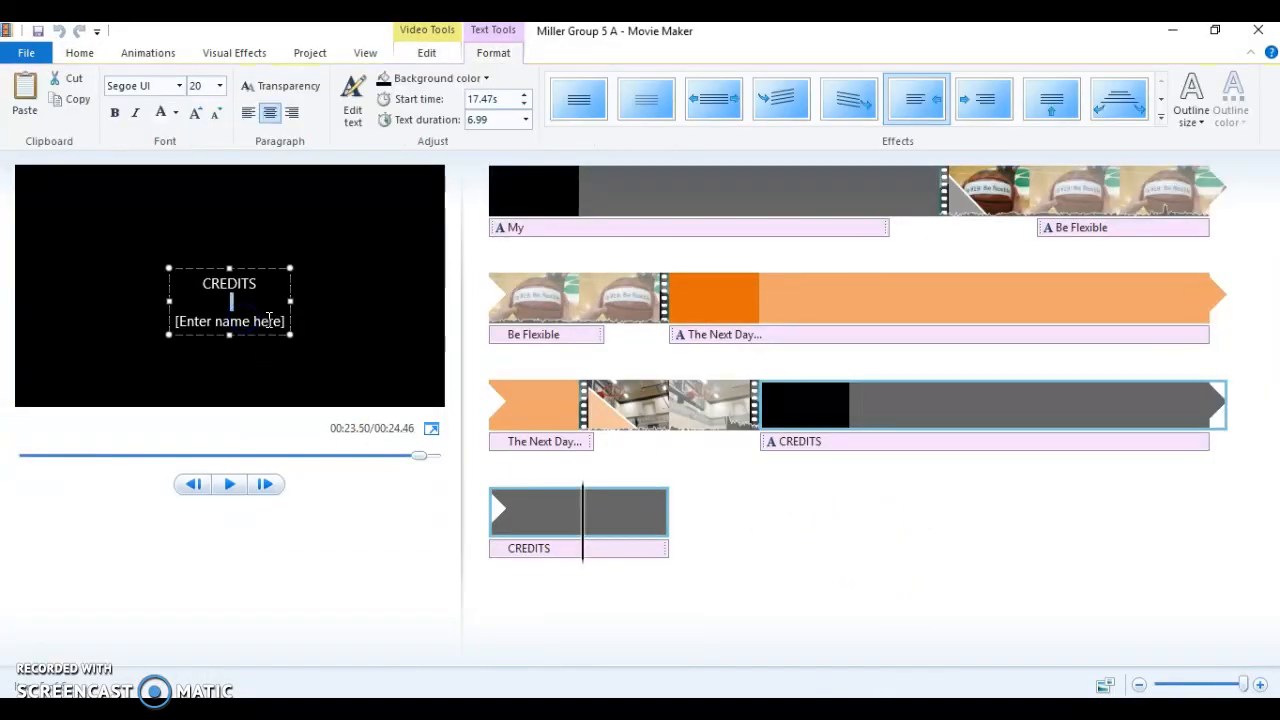
{"action": "type", "text": "http://creativecommons.org/licenses/by/3.0/"}
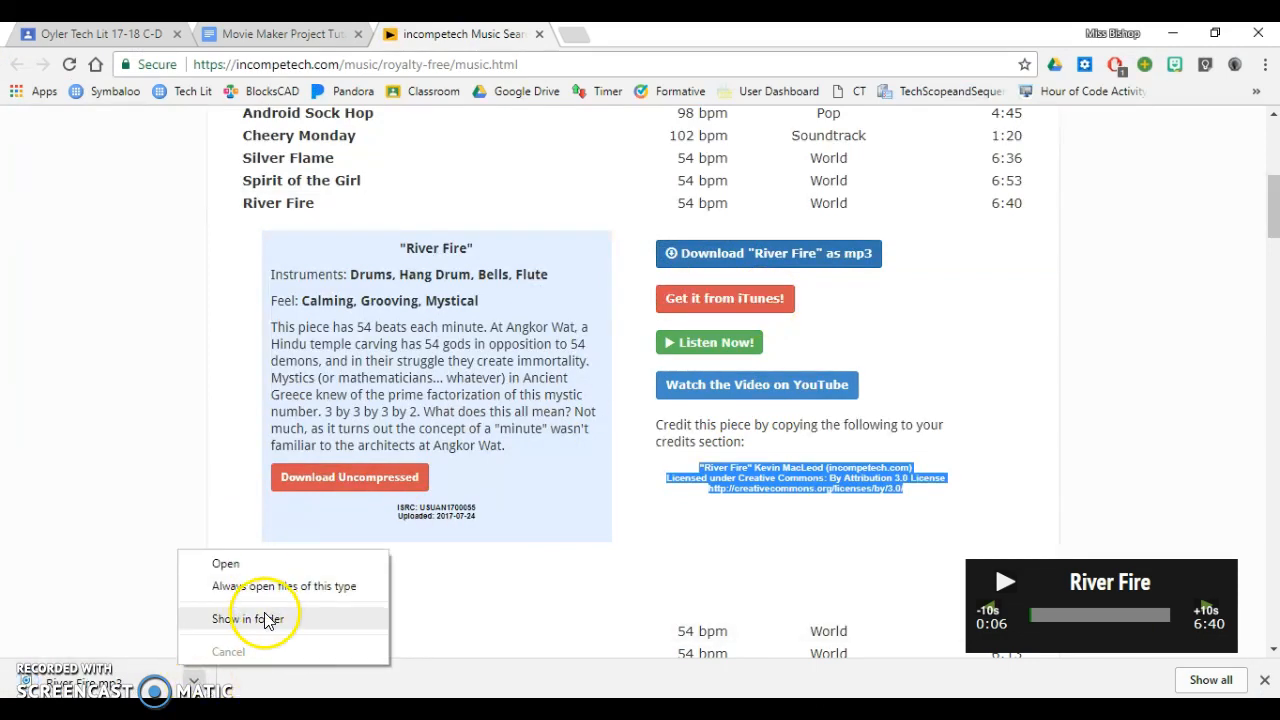
- Reveal the downloaded River Fire track, then switch File Explorer to the Music folder
{"action": "left_click", "coordinate": [247, 614]}
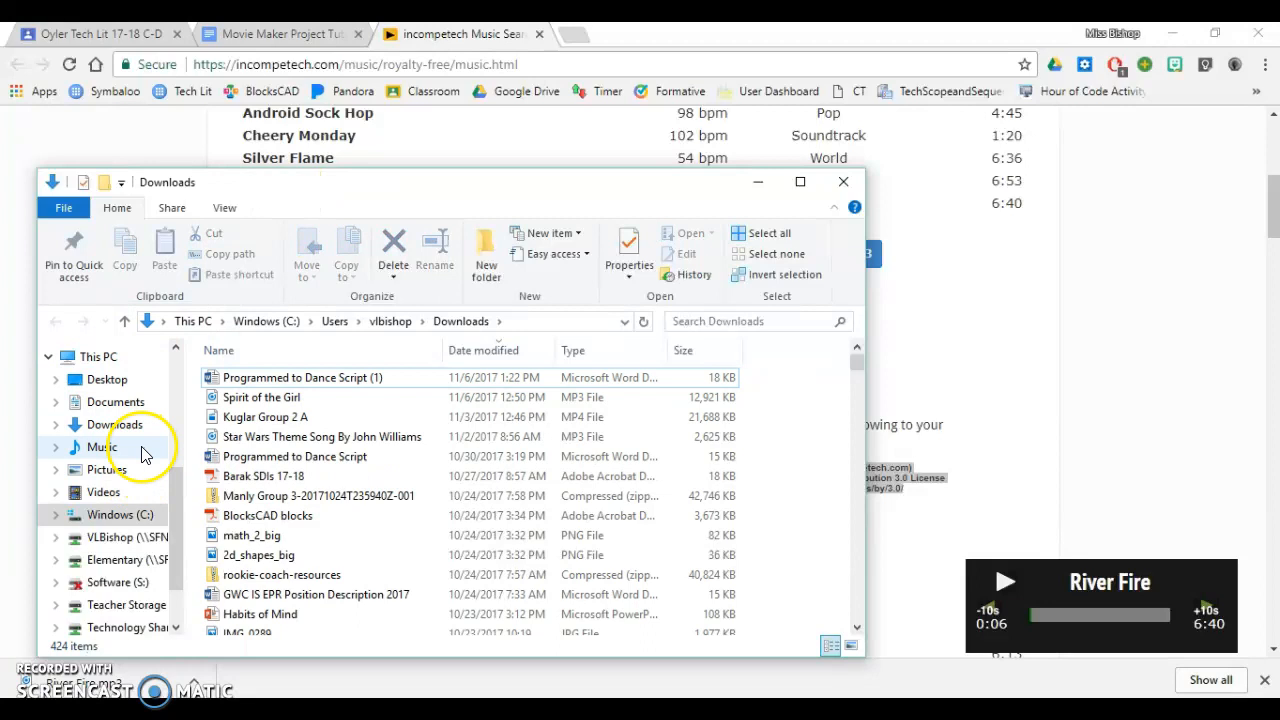
{"action": "left_click", "coordinate": [101, 447]}
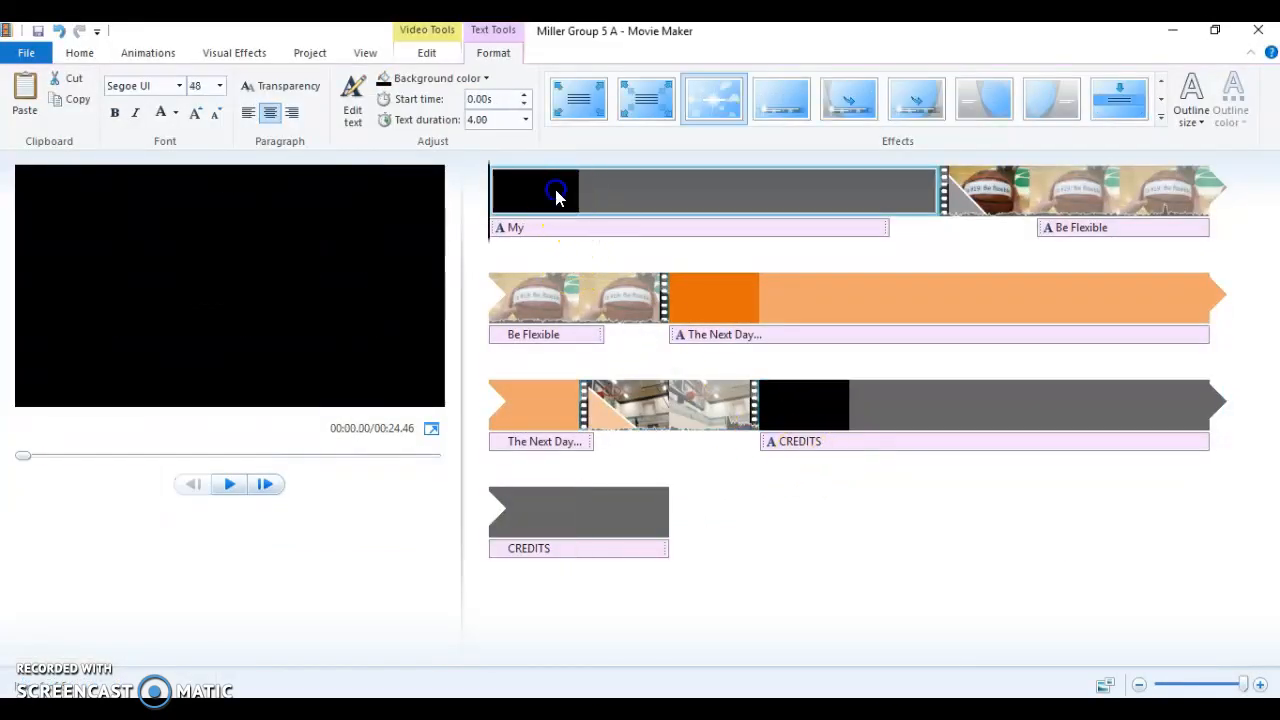
- Add River Fire from the Music folder with Add music on the Home tab
{"action": "left_click", "coordinate": [79, 53]}
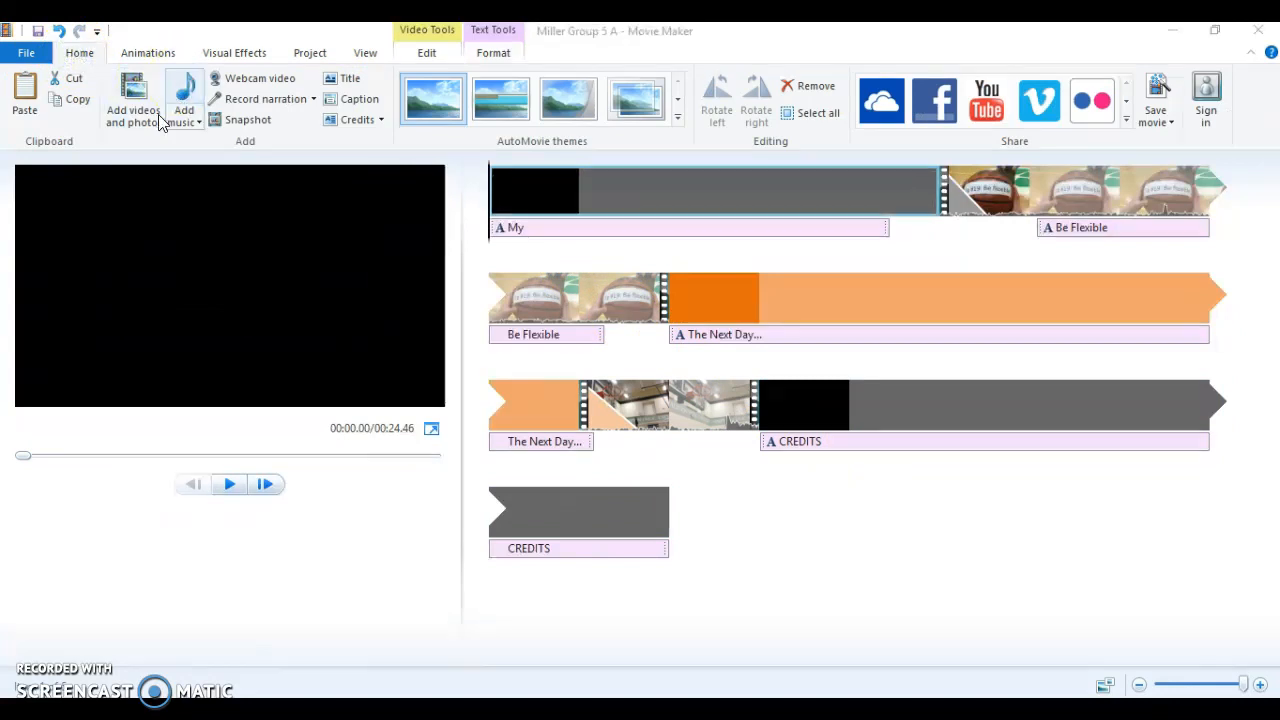
{"action": "left_click", "coordinate": [184, 95]}
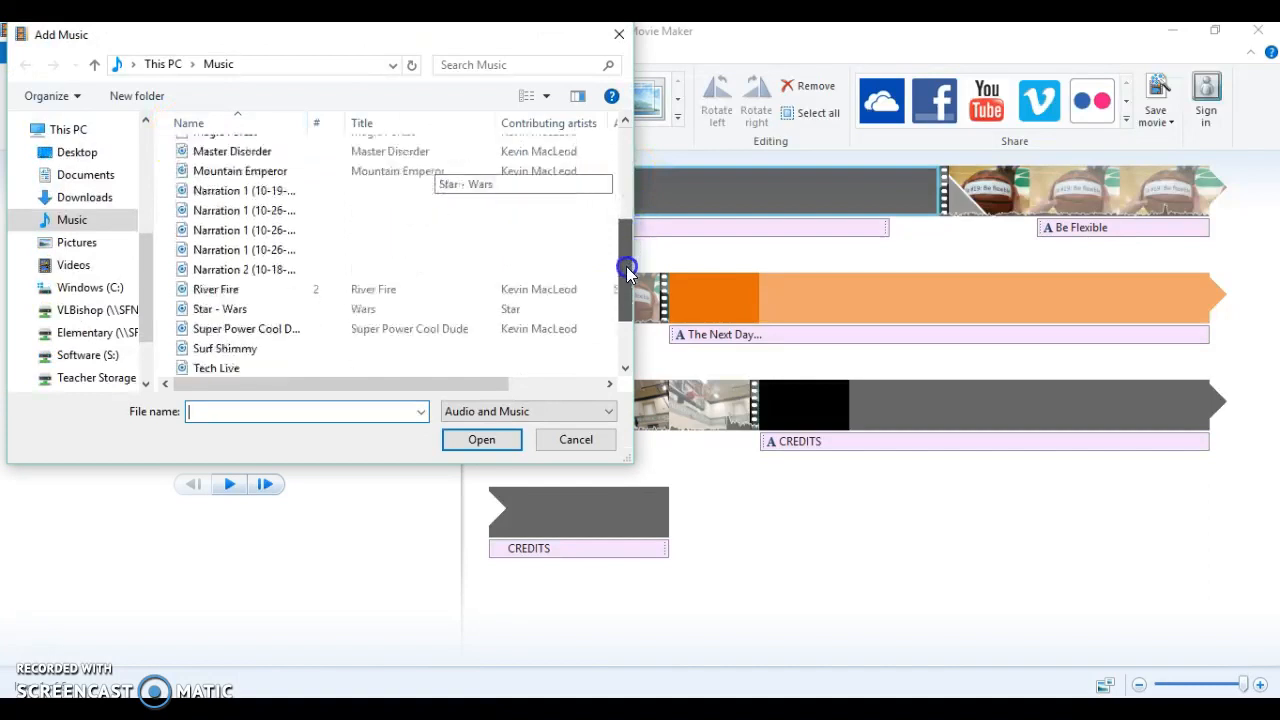
{"action": "left_click", "coordinate": [215, 289]}
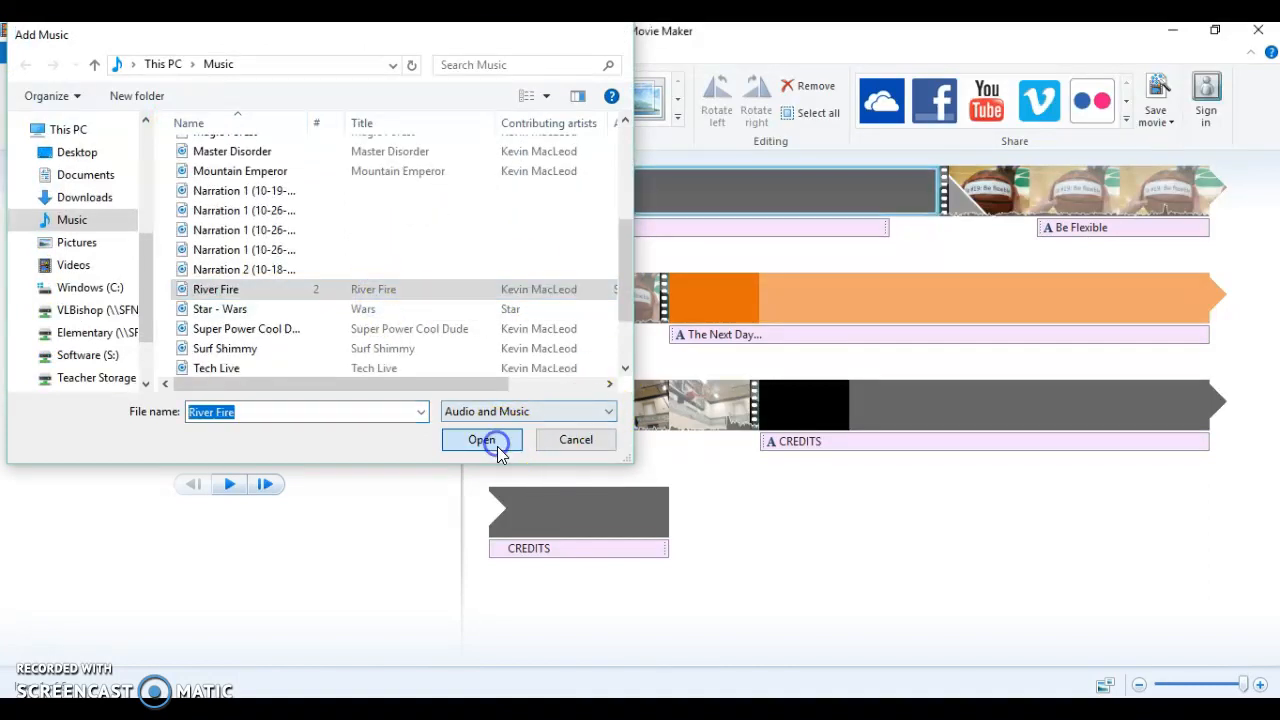
{"action": "left_click", "coordinate": [482, 439]}
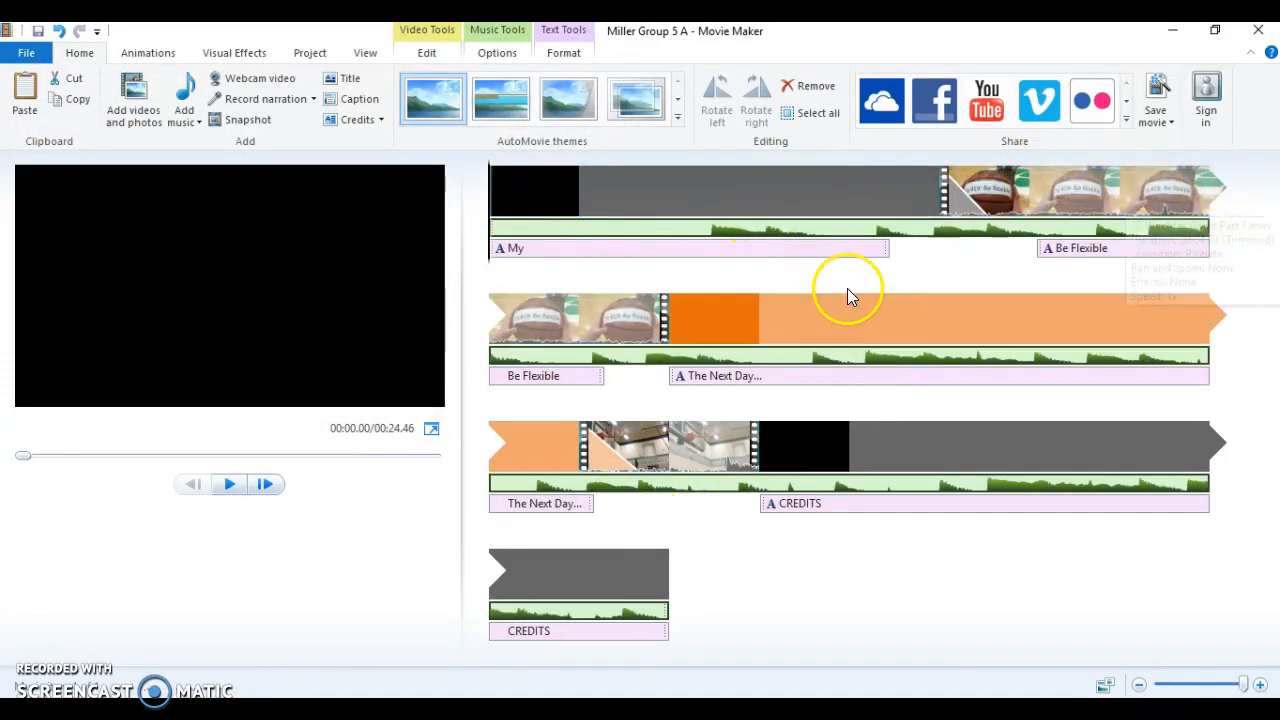
{"action": "mouse_move", "coordinate": [978, 233]}
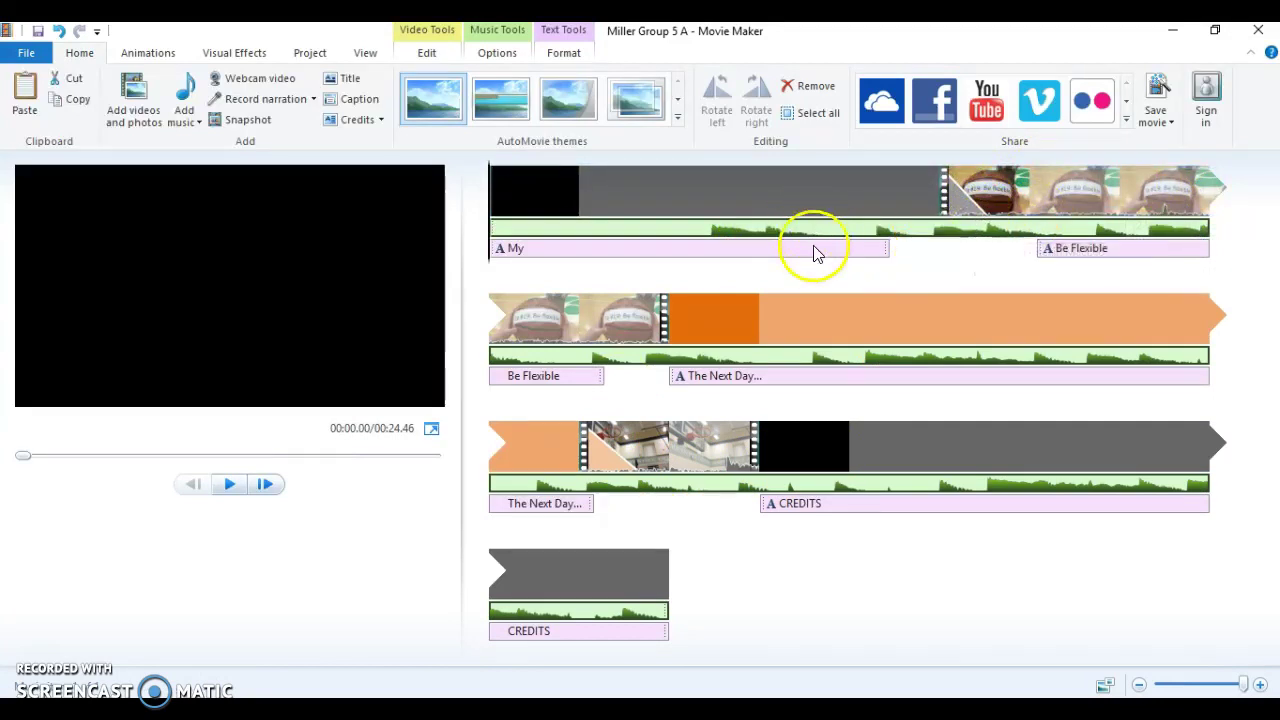
- Select the River Fire track and set its end point at 4.53 seconds
{"action": "left_click", "coordinate": [228, 484]}
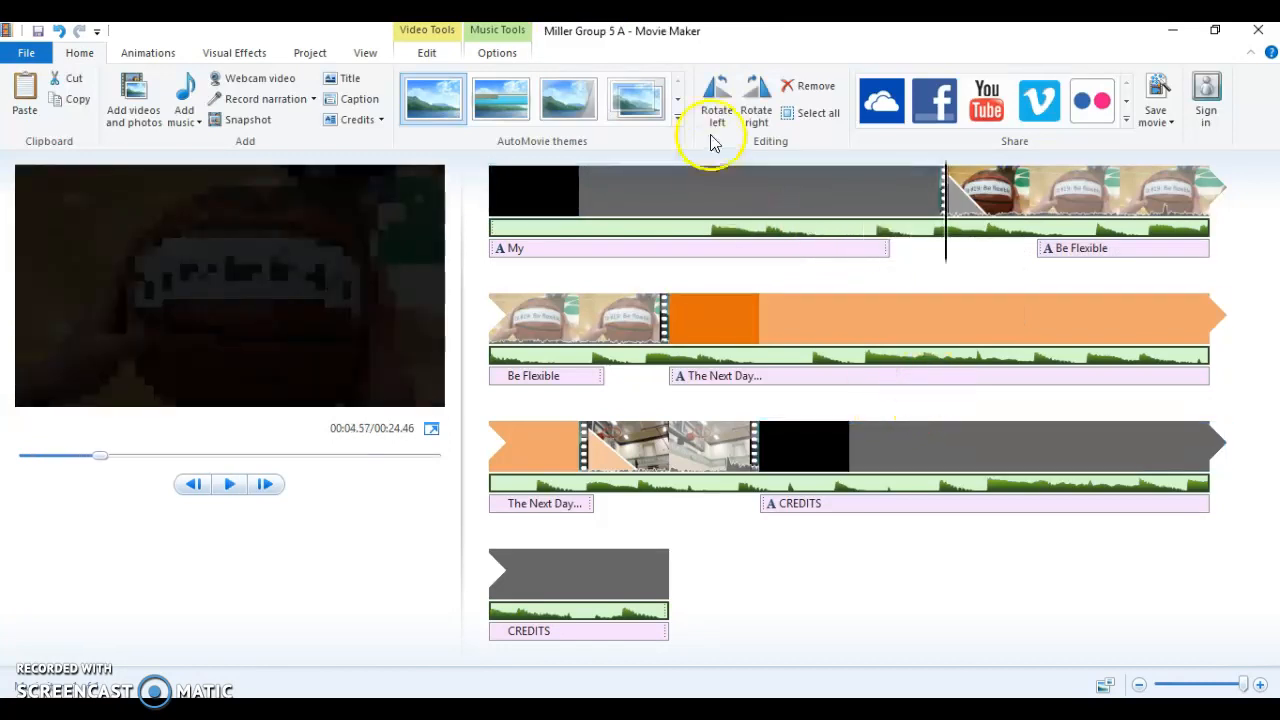
{"action": "left_click", "coordinate": [497, 52]}
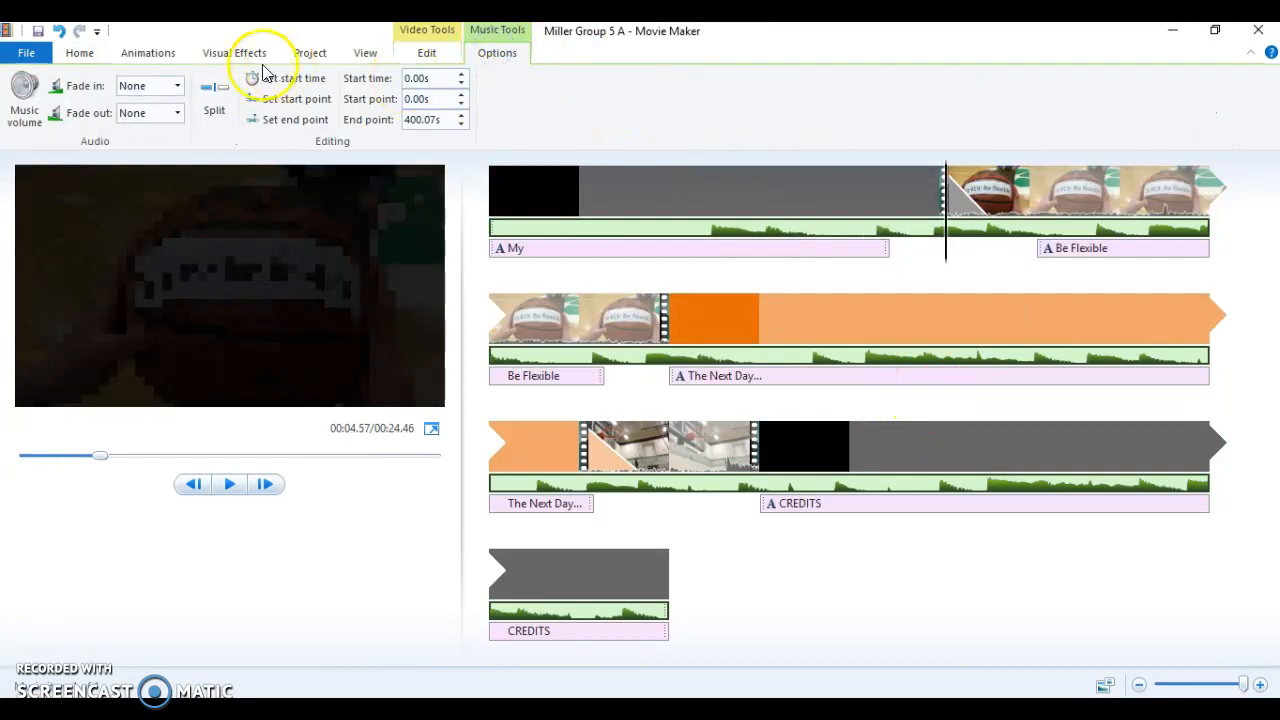
{"action": "mouse_move", "coordinate": [213, 95]}
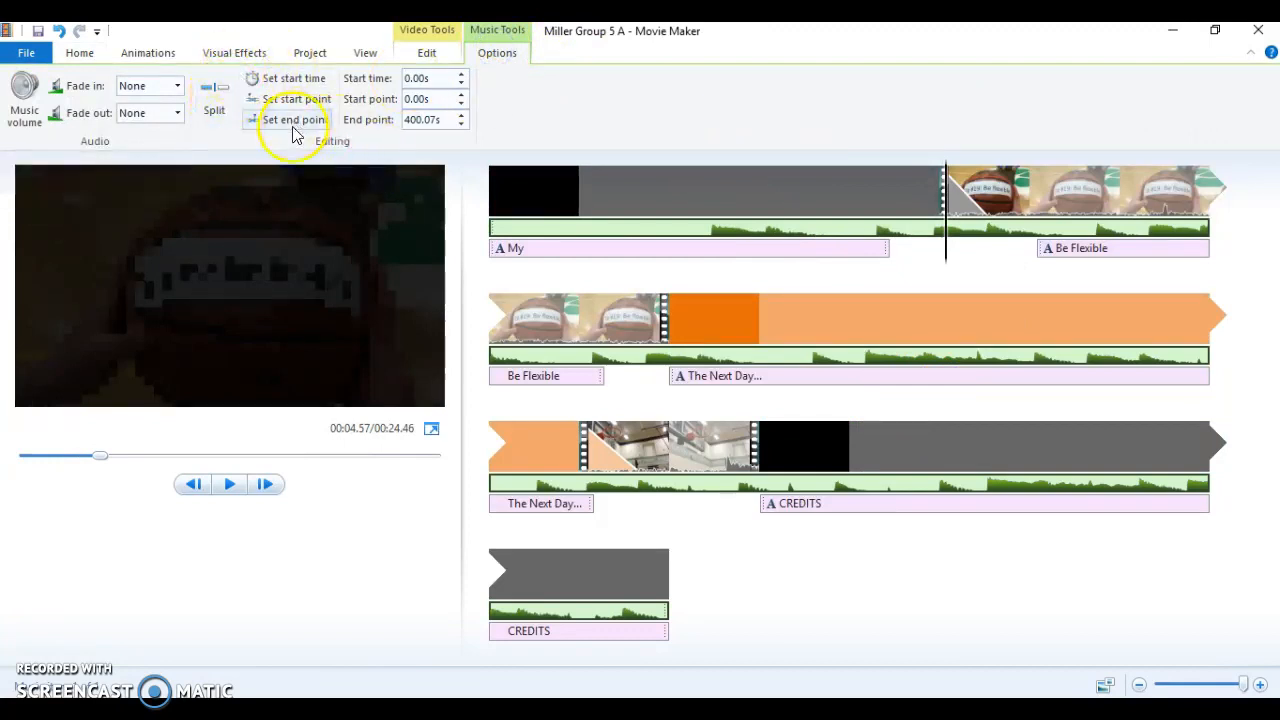
{"action": "mouse_move", "coordinate": [940, 225]}
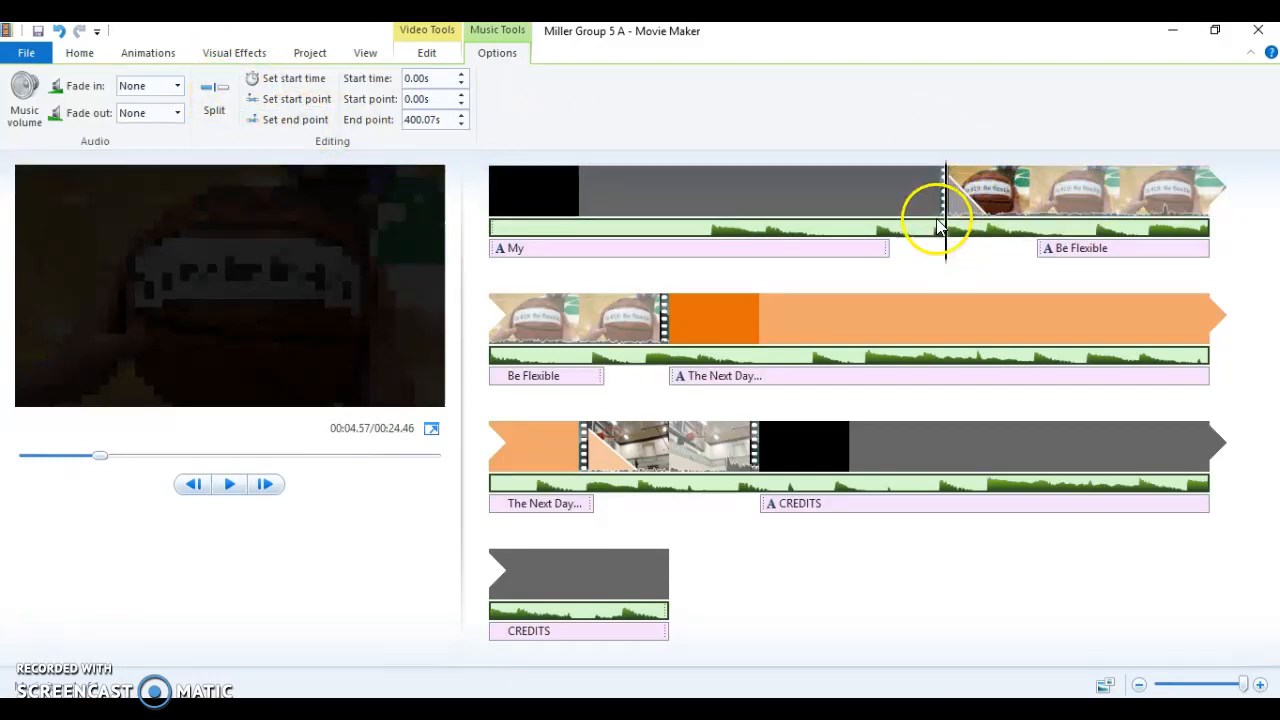
{"action": "mouse_move", "coordinate": [300, 124]}
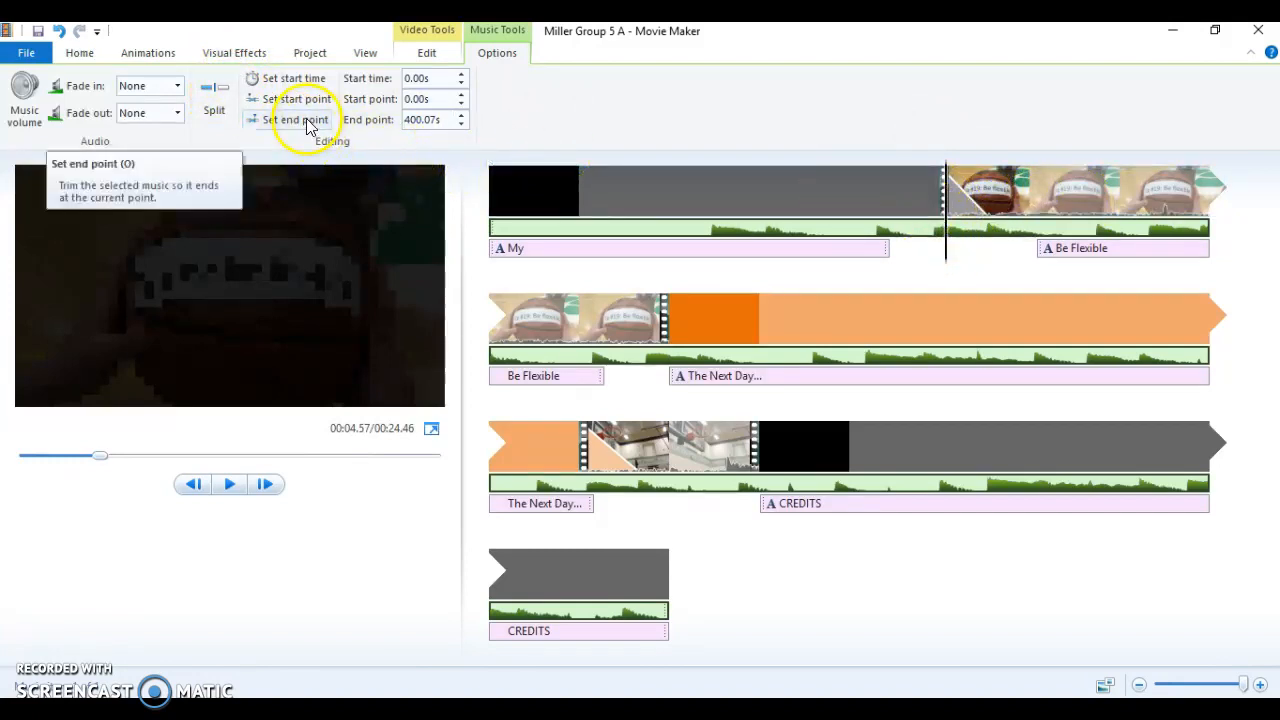
{"action": "left_click", "coordinate": [294, 119]}
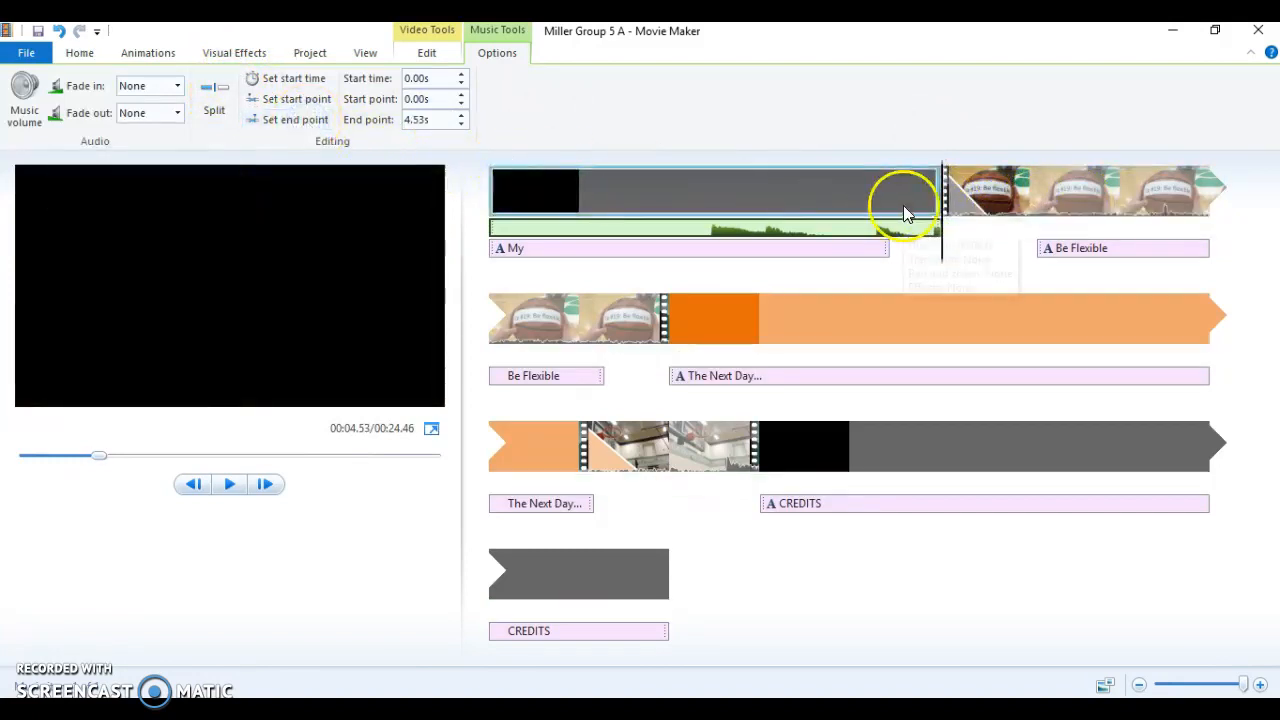
- Undo the 4.53-second River Fire trim
{"action": "left_click", "coordinate": [229, 484]}
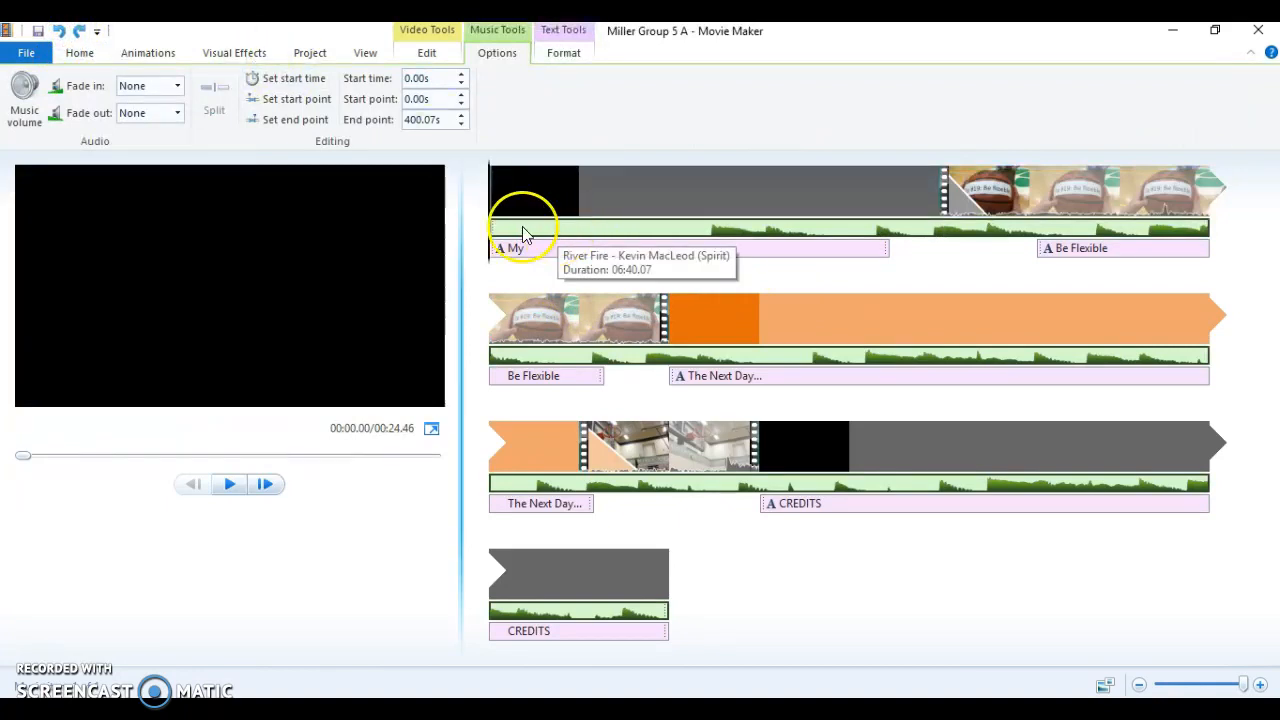
- Trim River Fire to run from 2.10 s to 6.67 s and preview the result
{"action": "left_click", "coordinate": [228, 484]}
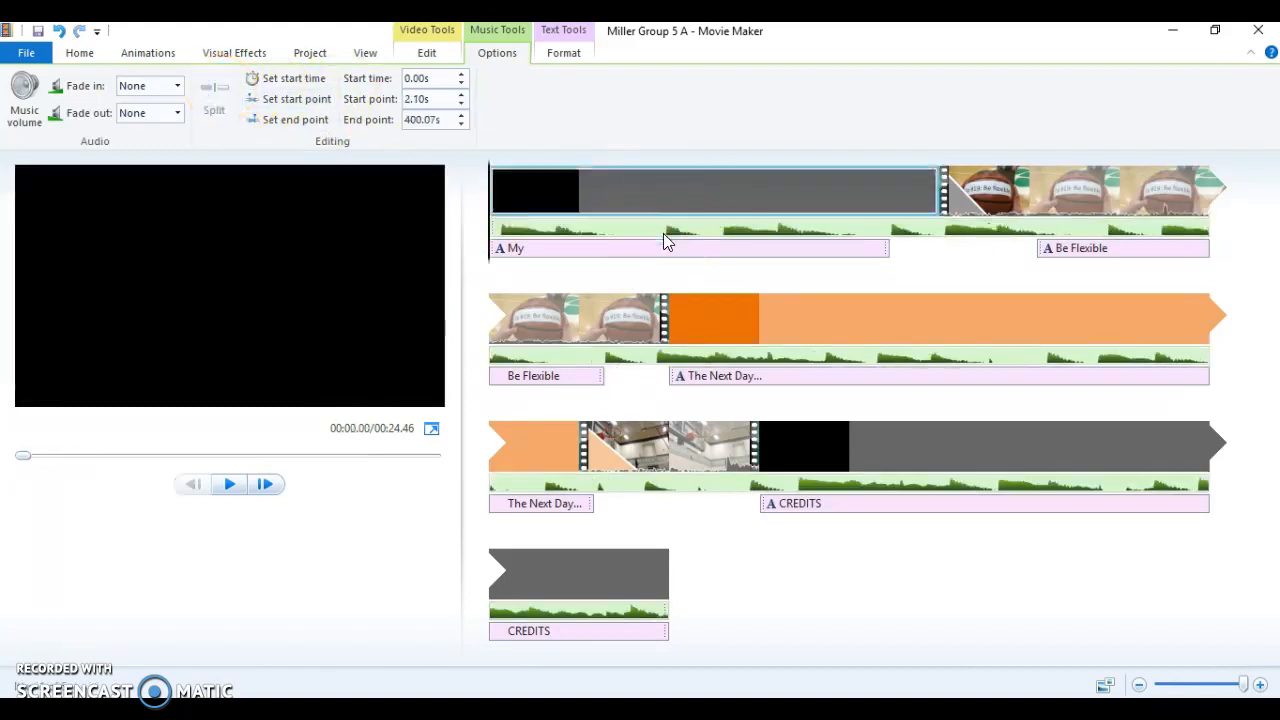
{"action": "left_click", "coordinate": [228, 484]}
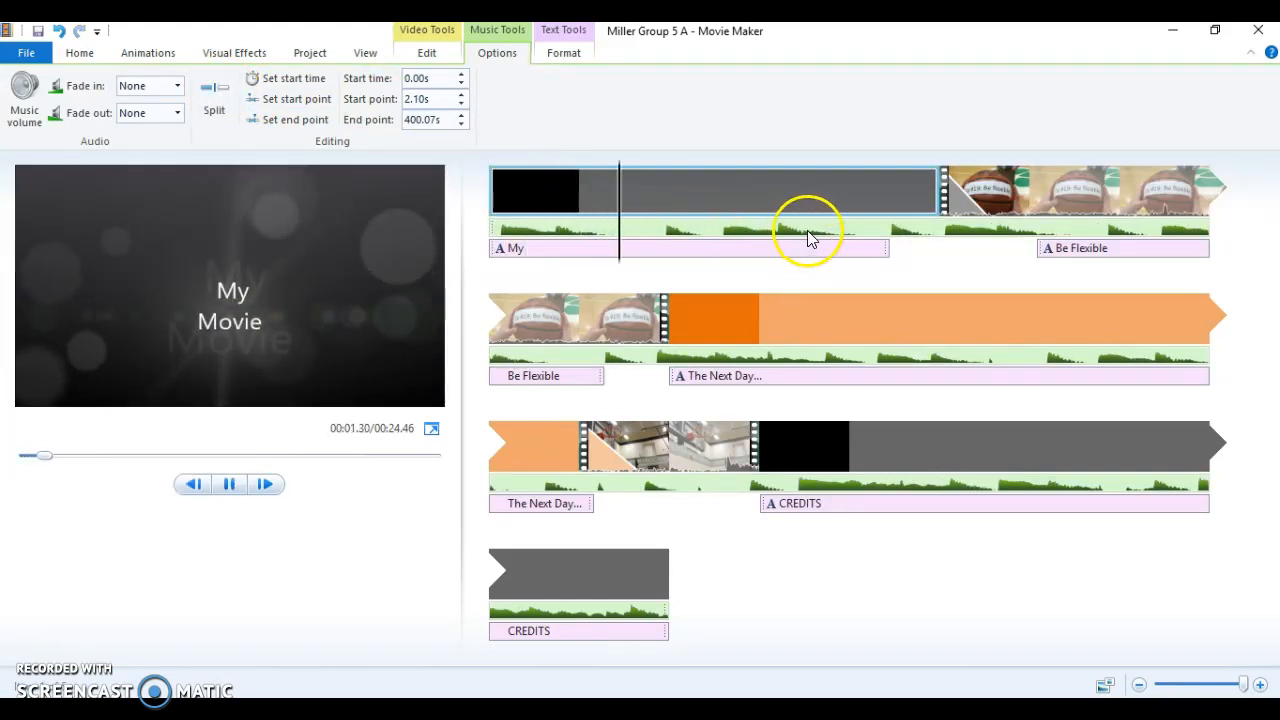
{"action": "mouse_move", "coordinate": [870, 260]}
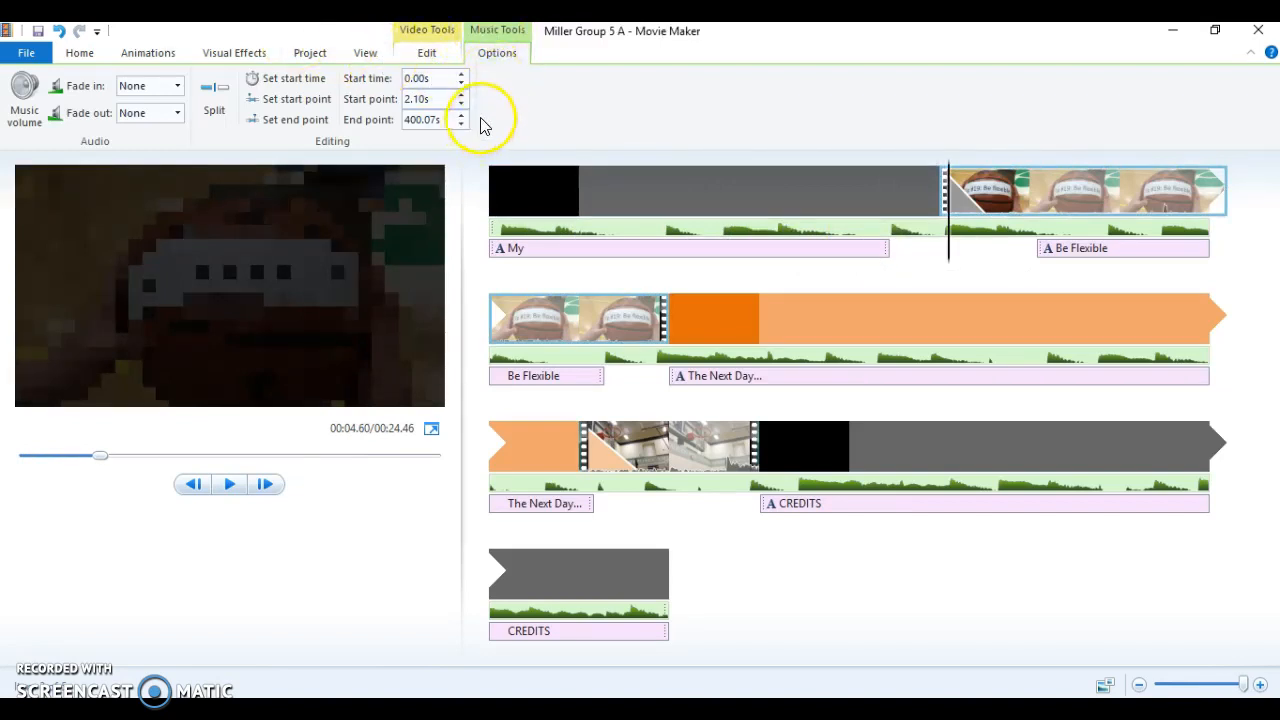
{"action": "mouse_move", "coordinate": [355, 113]}
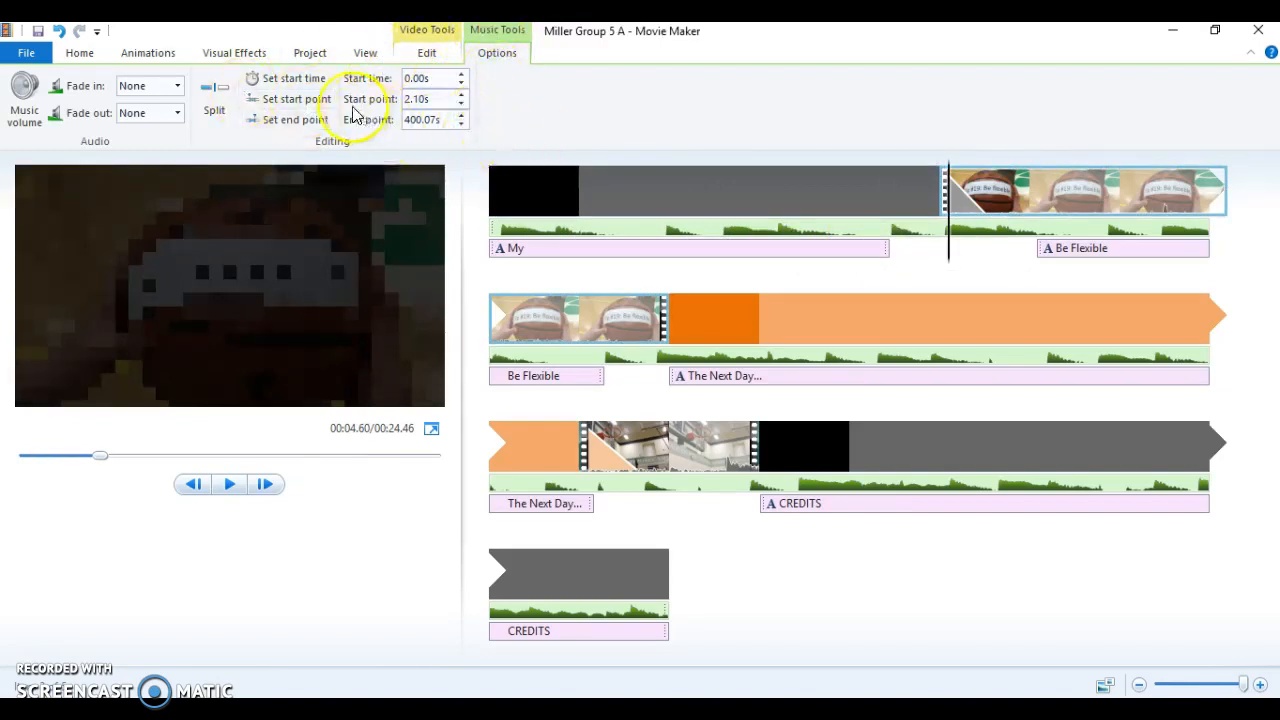
{"action": "left_click", "coordinate": [990, 220]}
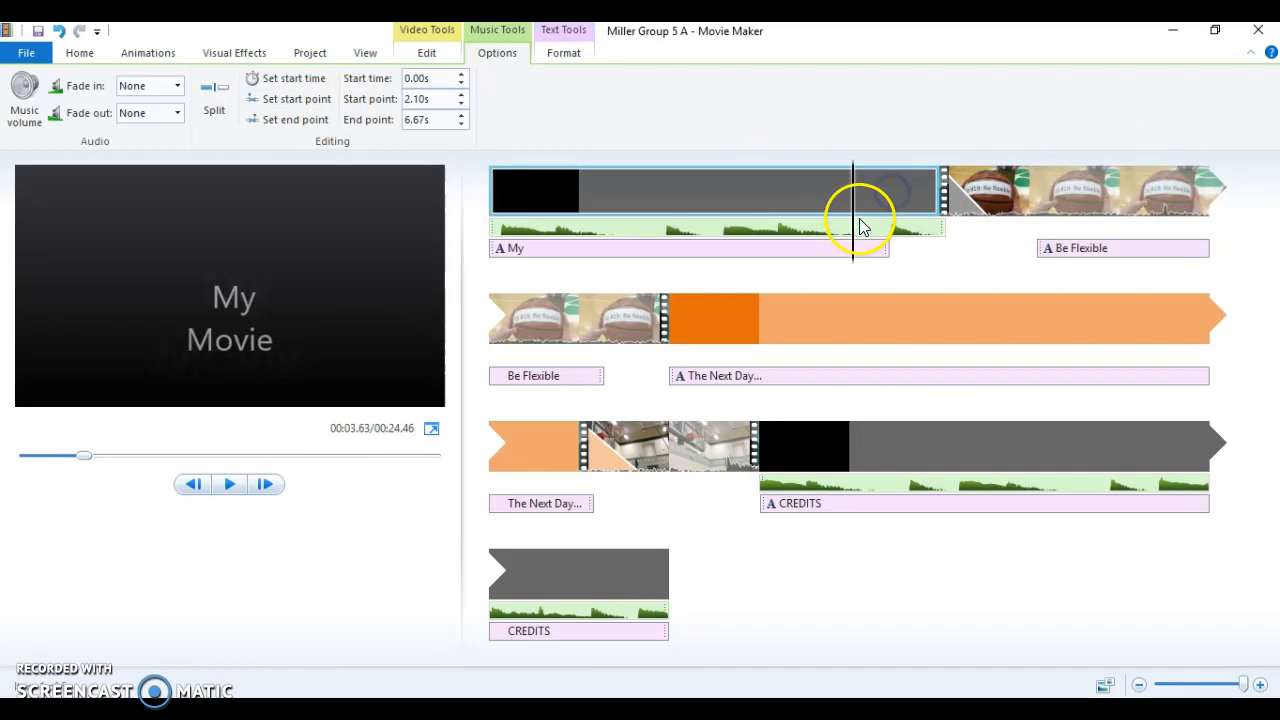
{"action": "left_click", "coordinate": [835, 318]}
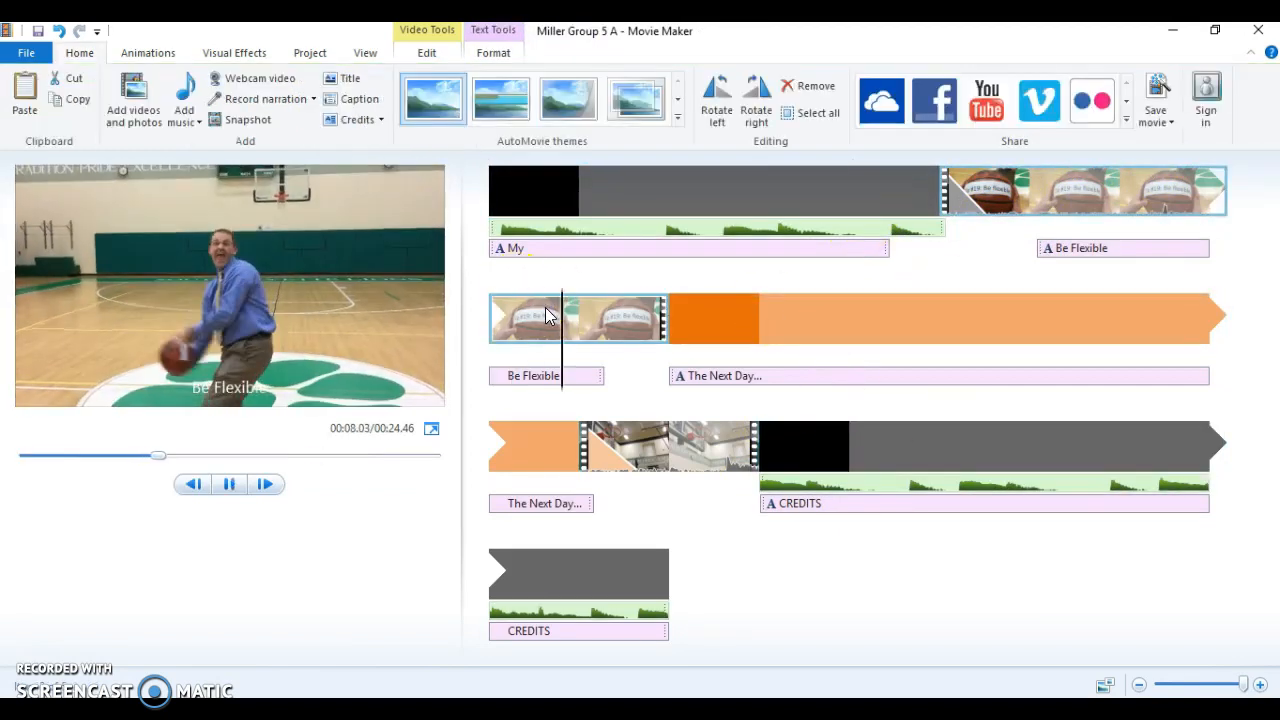
{"action": "left_click", "coordinate": [713, 320]}
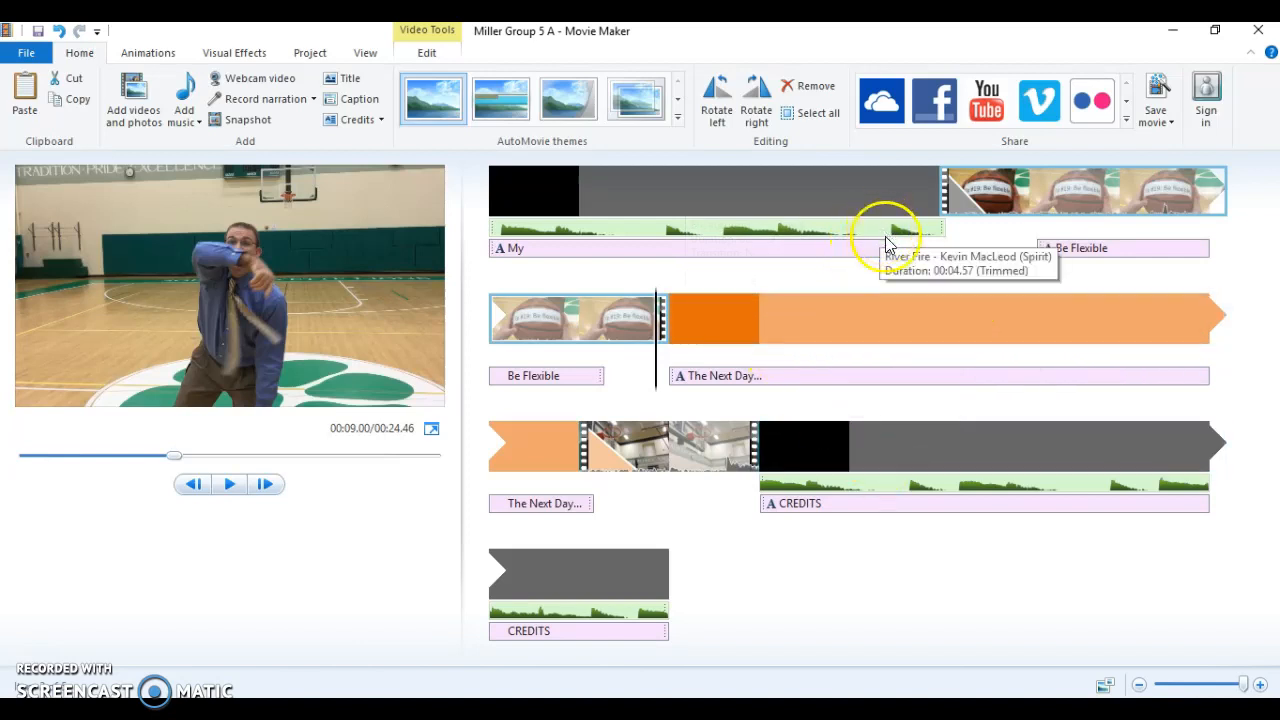
{"action": "mouse_move", "coordinate": [915, 240]}
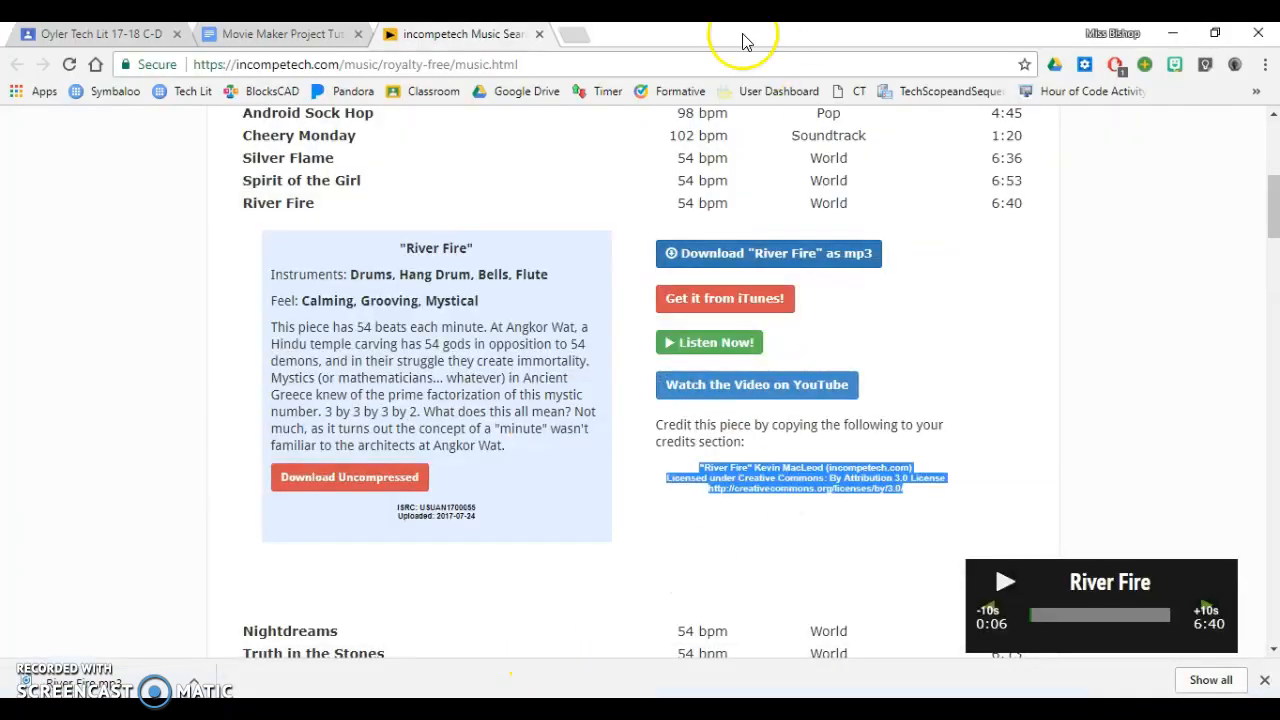
- Search YouTube for 'nfl theme song', open NFL Theme Song (HQ), and copy its address
{"action": "left_click", "coordinate": [569, 33]}
{"action": "type", "text": "youtube.co"}
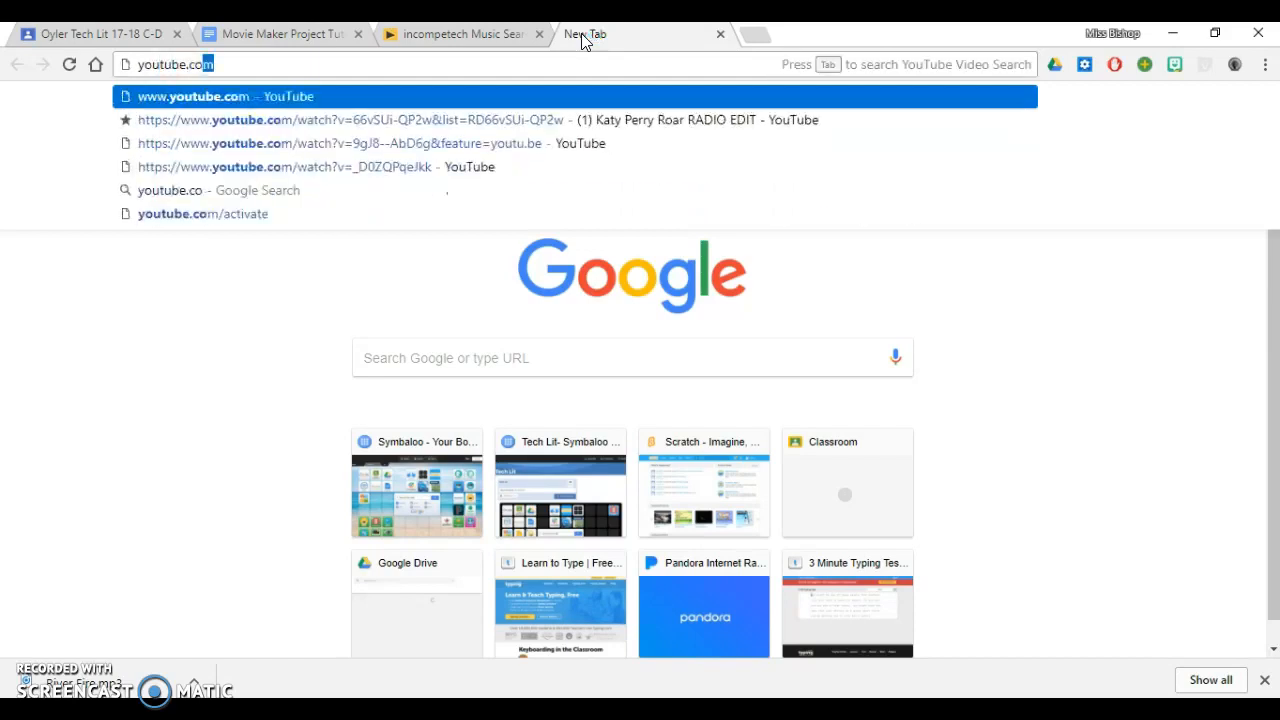
{"action": "left_click", "coordinate": [225, 96]}
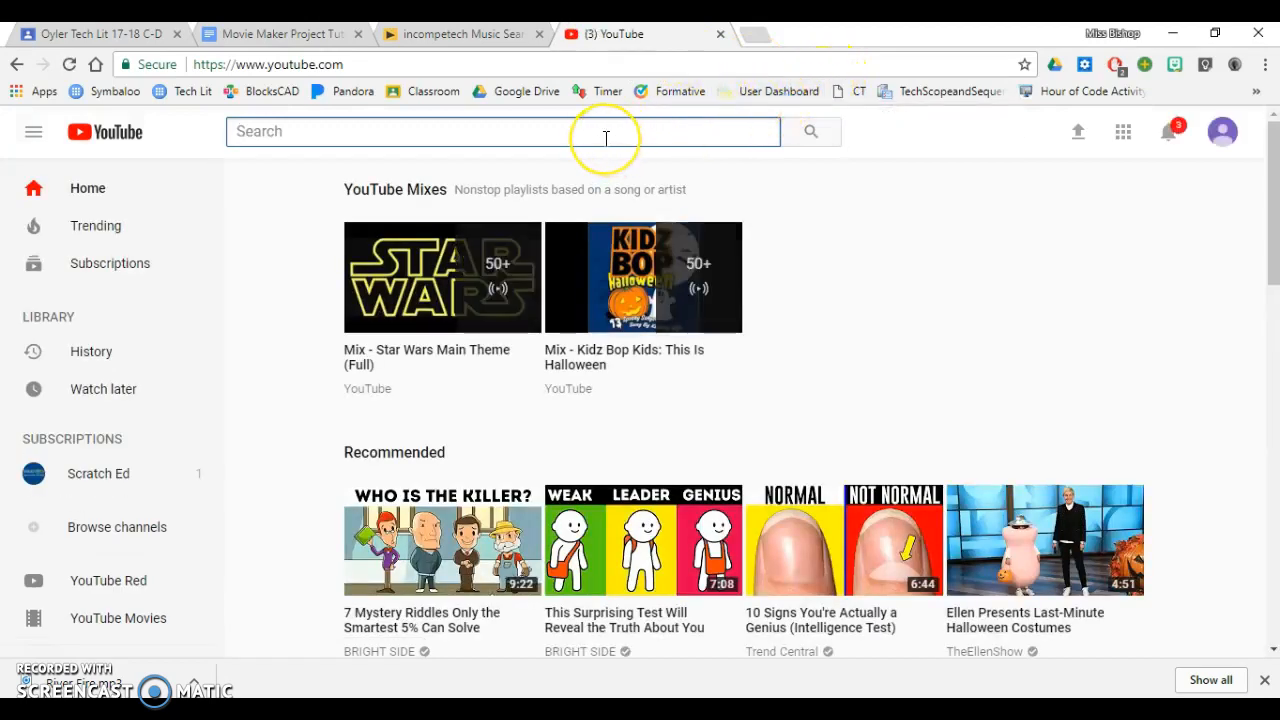
{"action": "type", "text": "n"}
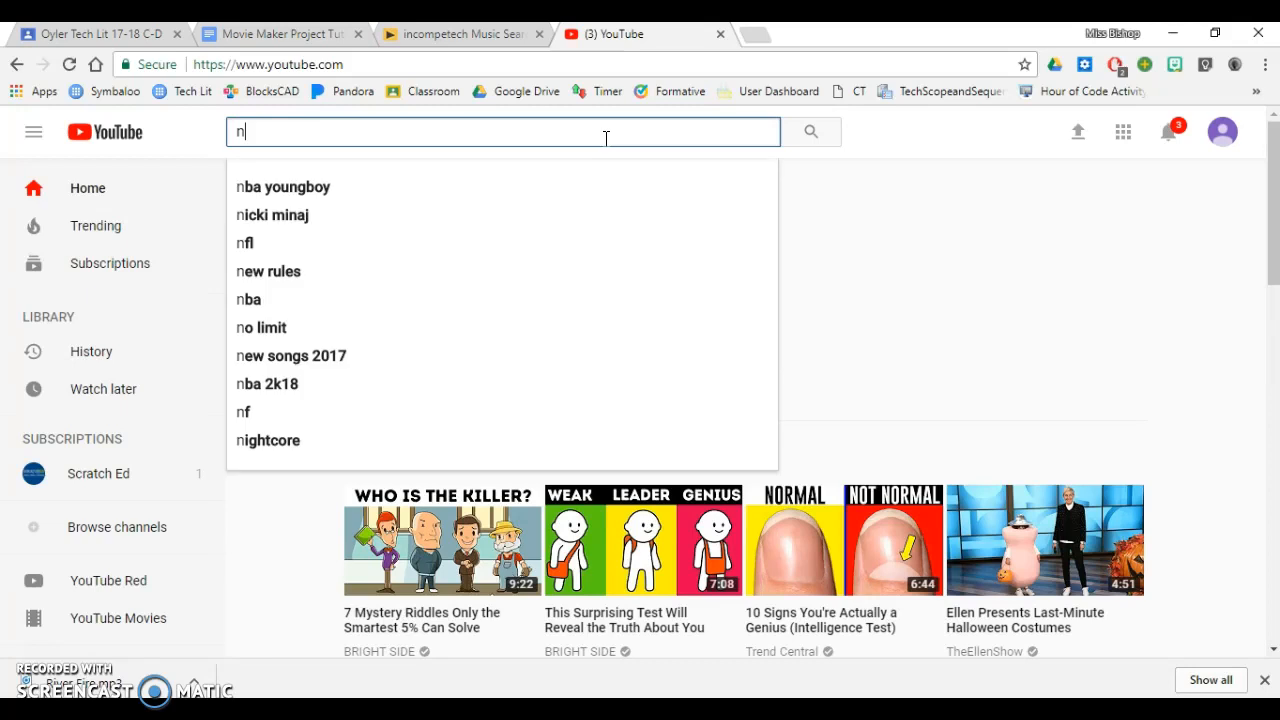
{"action": "type", "text": "fl theme song"}
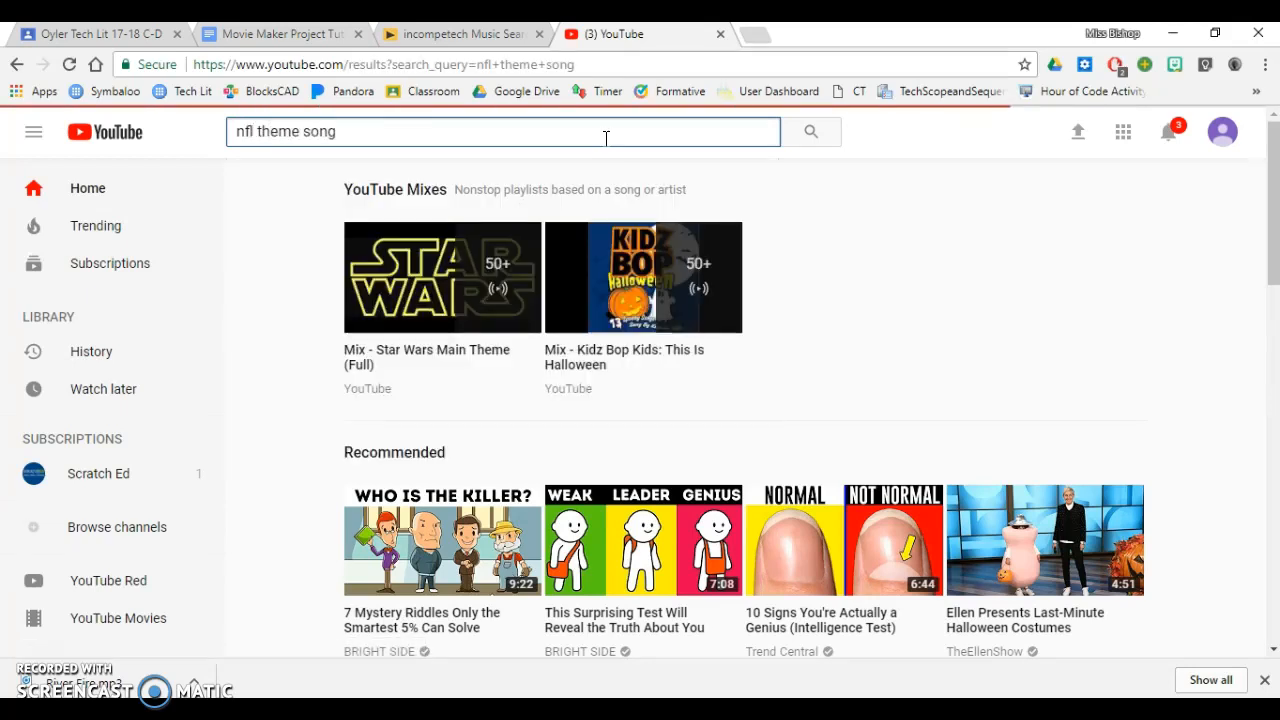
{"action": "left_click", "coordinate": [398, 294]}
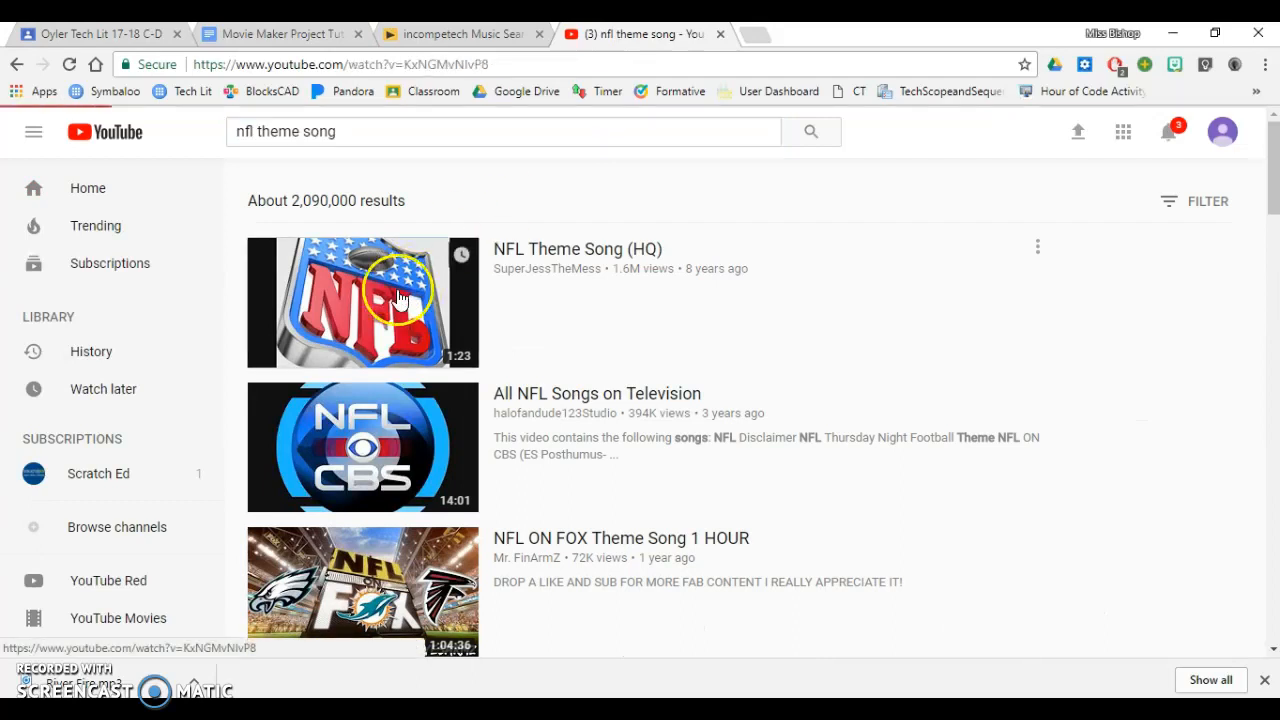
{"action": "left_click", "coordinate": [399, 302]}
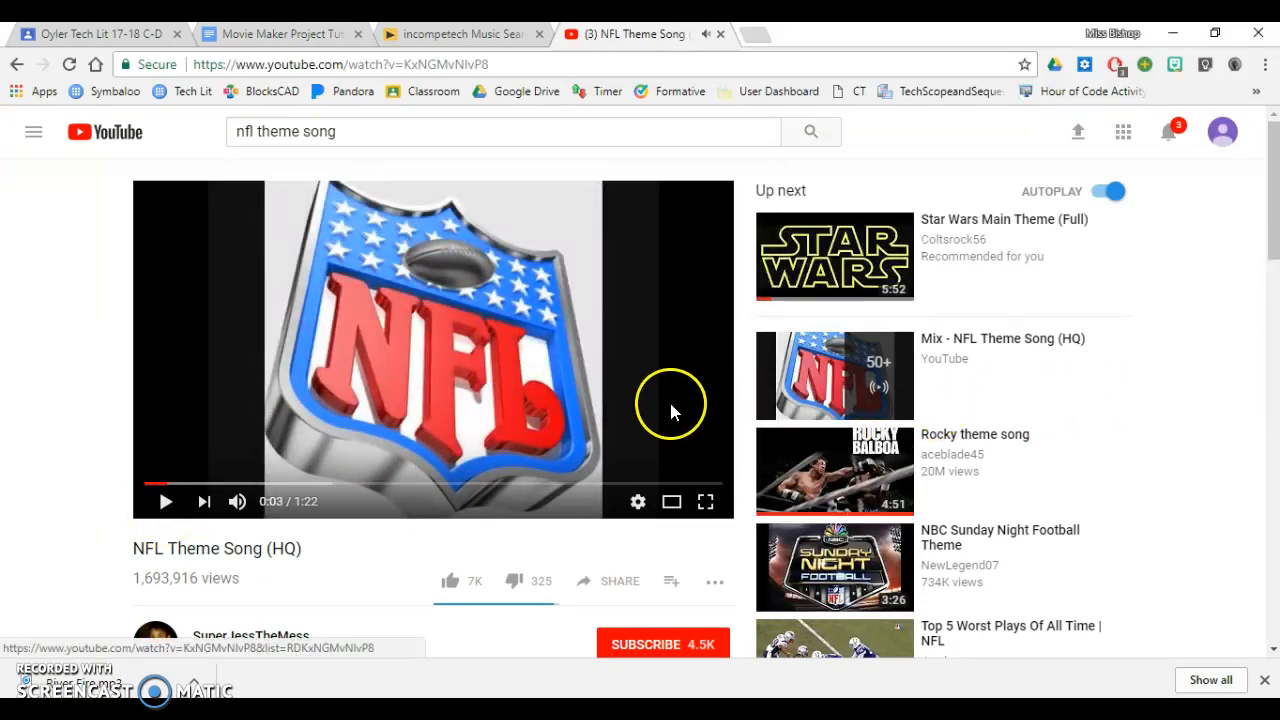
{"action": "mouse_move", "coordinate": [591, 63]}
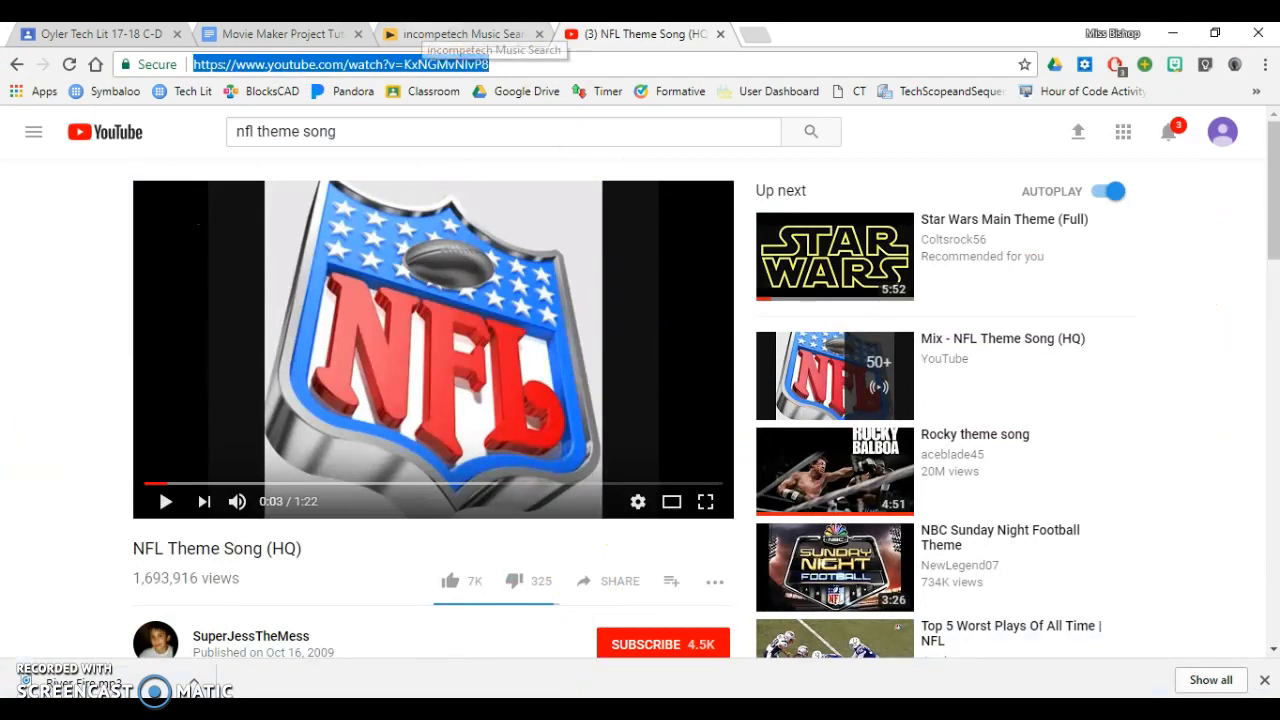
{"action": "left_click", "coordinate": [280, 33]}
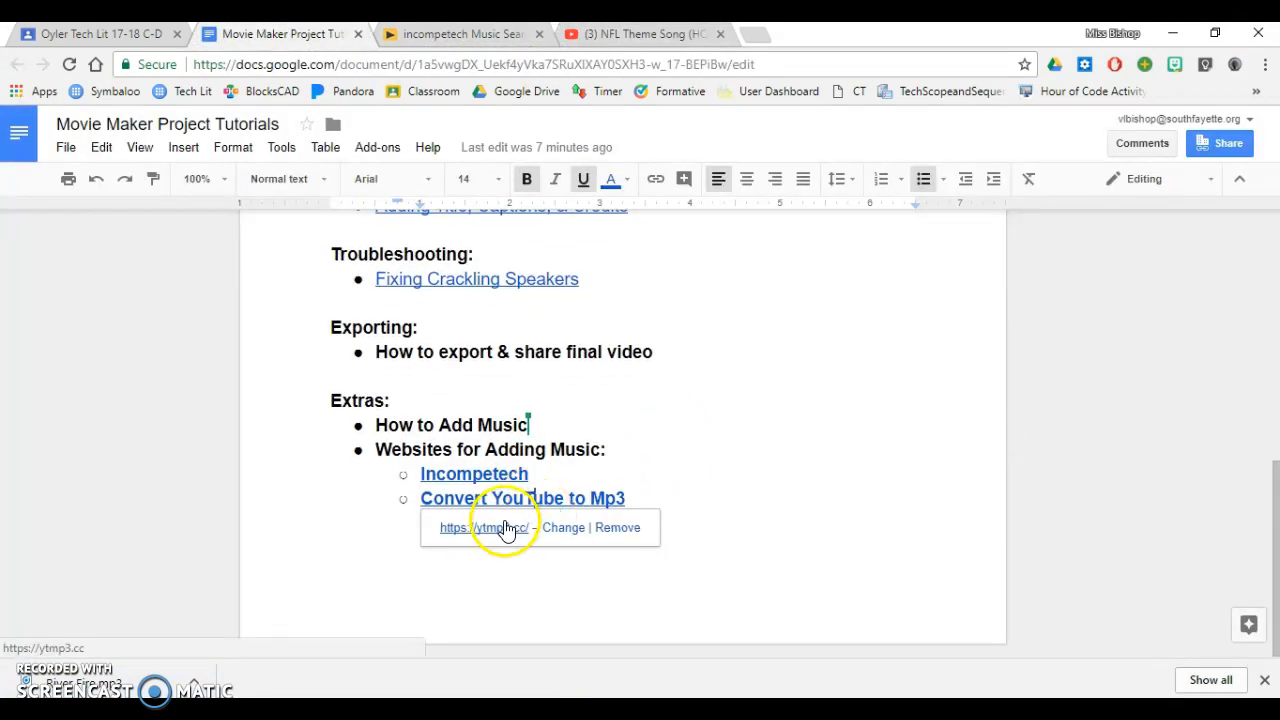
- Paste the NFL Theme Song (HQ) address into YtMp3 and convert it to mp3
{"action": "left_click", "coordinate": [482, 527]}
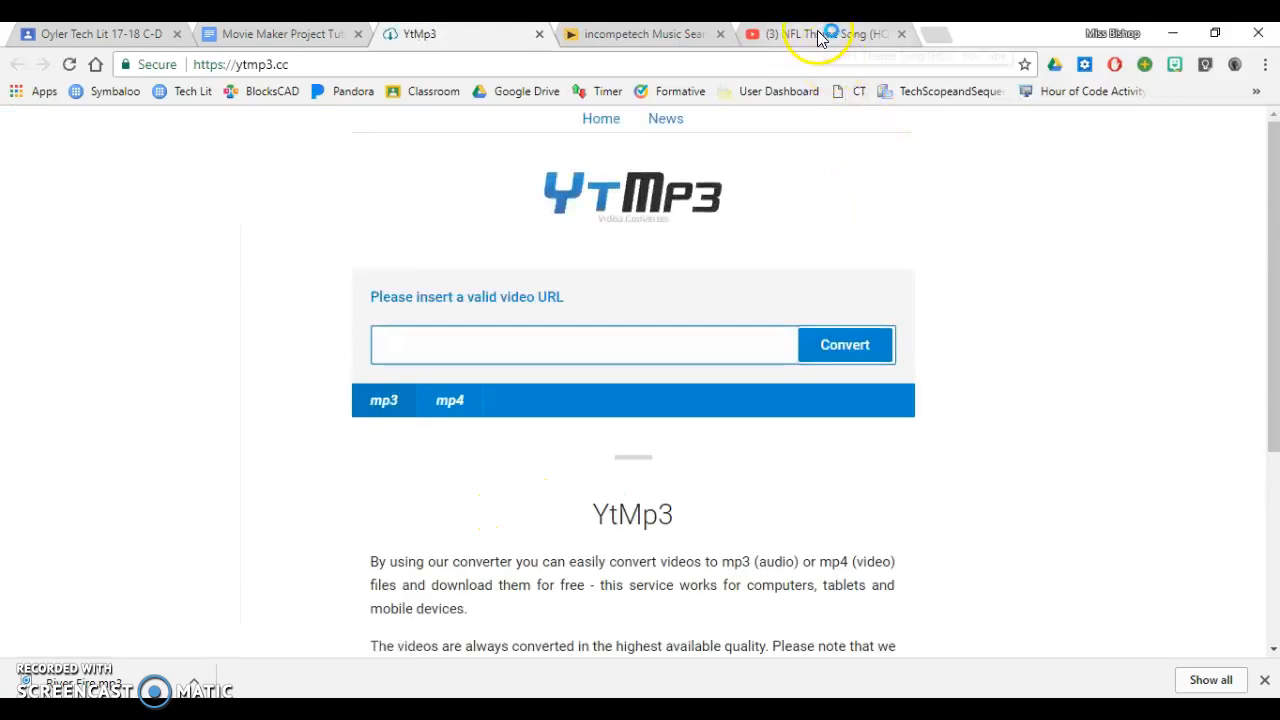
{"action": "left_click", "coordinate": [815, 33]}
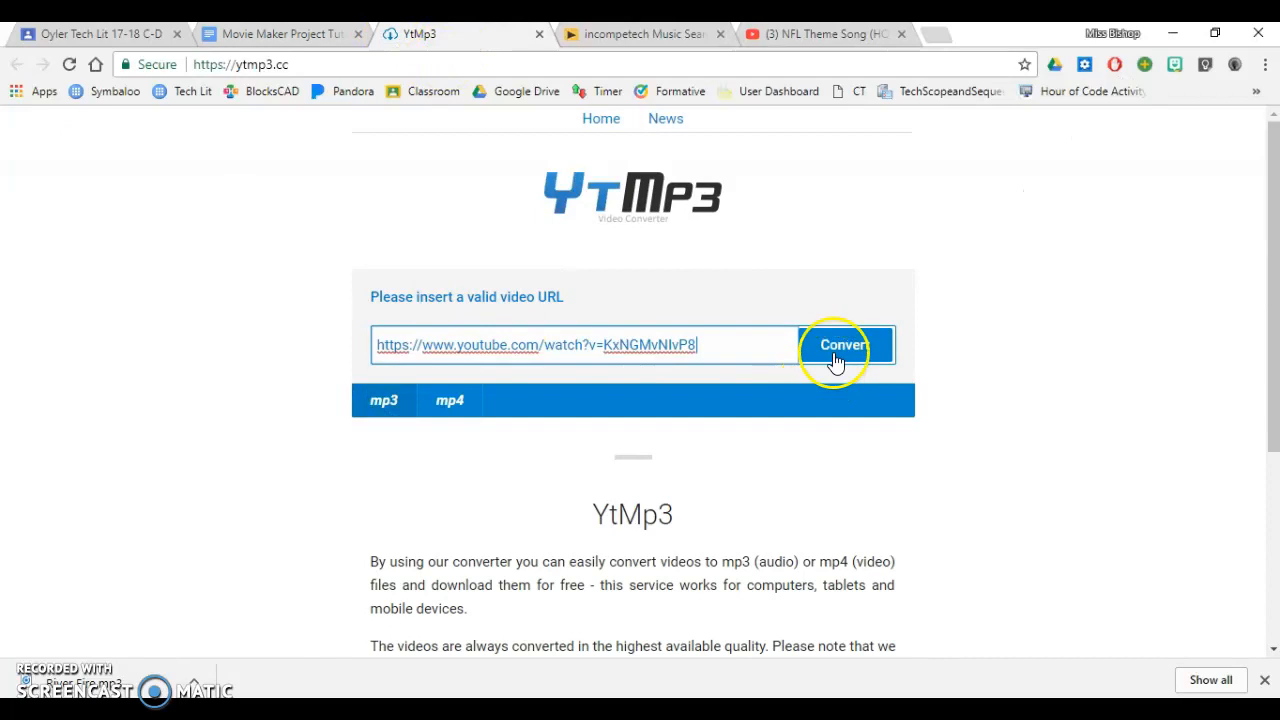
{"action": "left_click", "coordinate": [841, 344]}
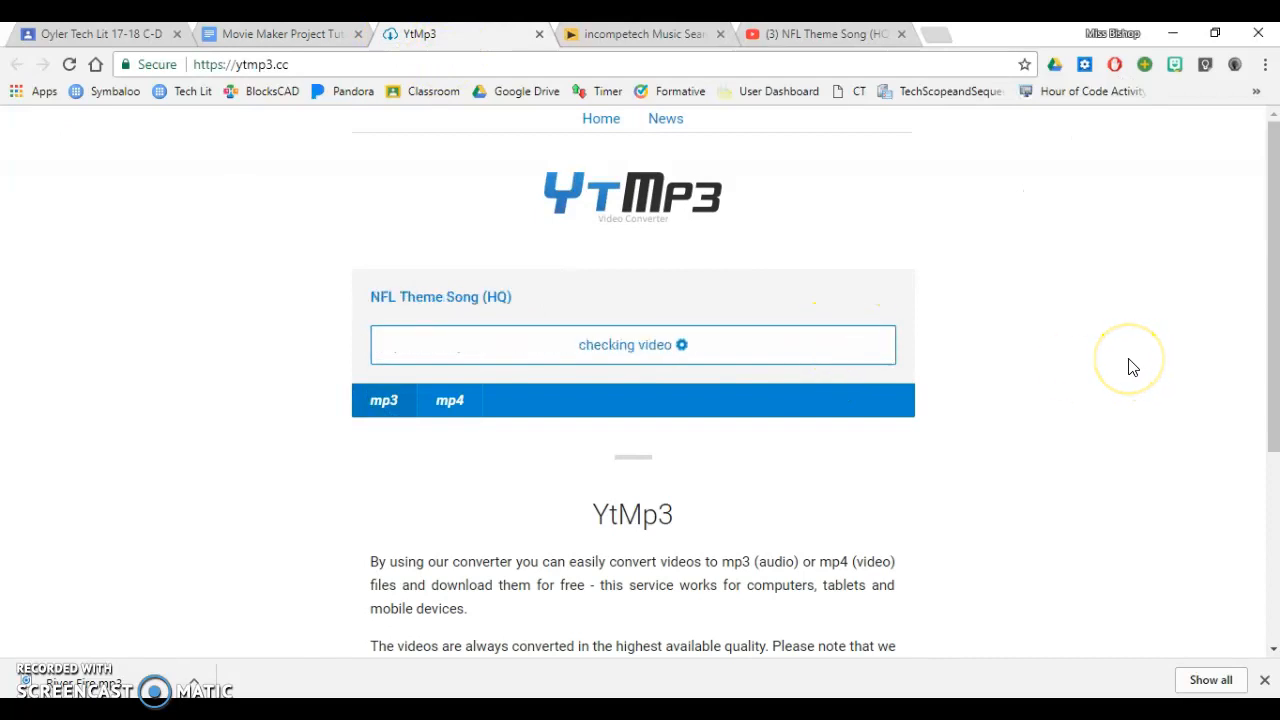
{"action": "mouse_move", "coordinate": [677, 307]}
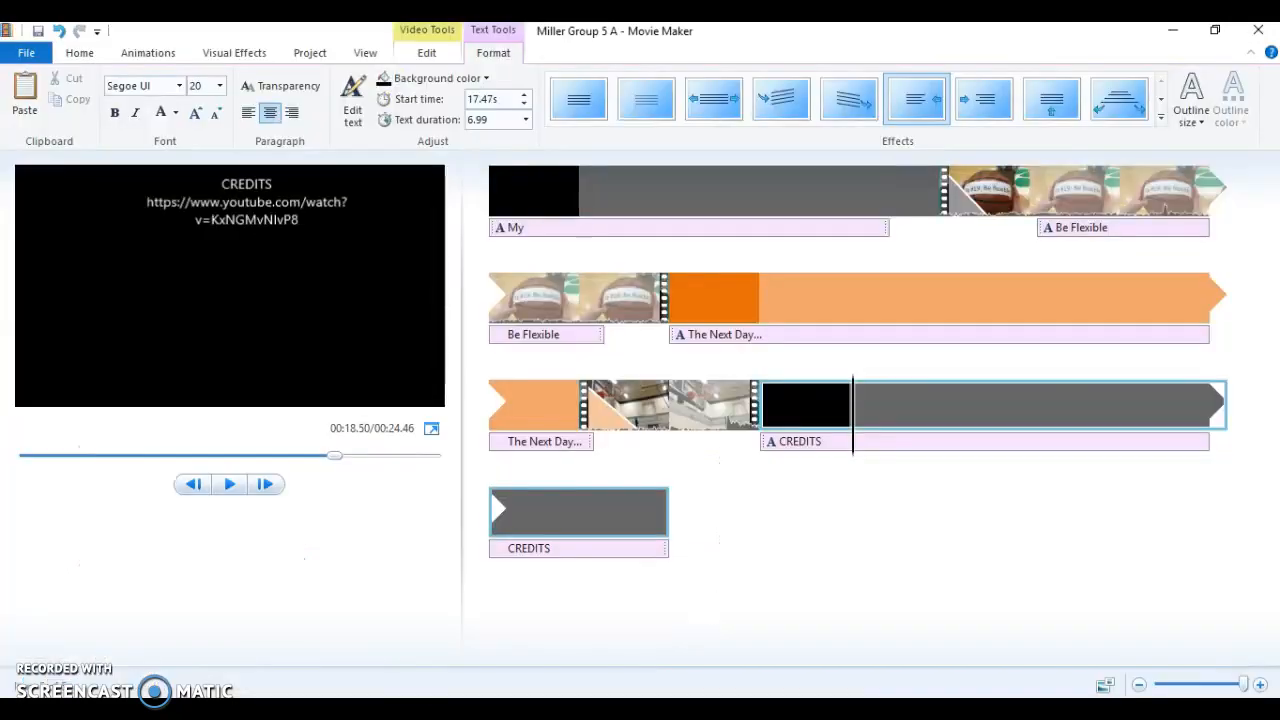
- Add NFL Theme Song (HQ) as background music and play the preview
{"action": "left_click", "coordinate": [78, 52]}
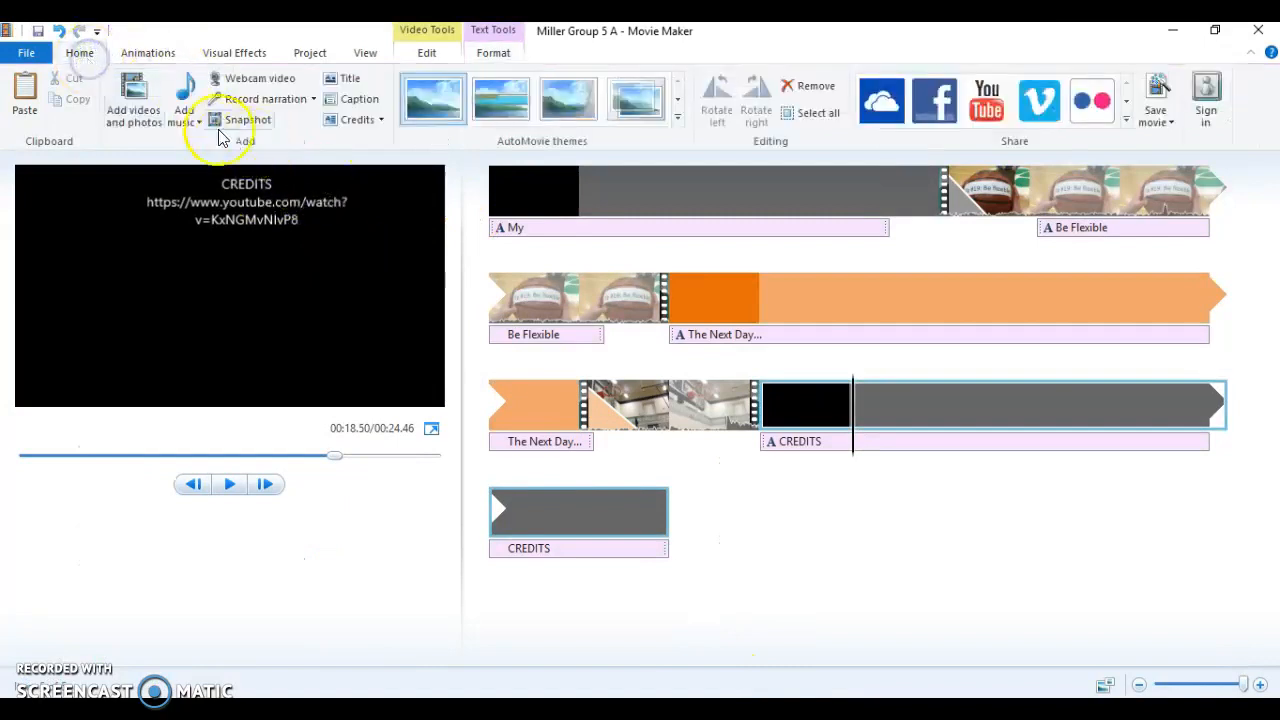
{"action": "left_click", "coordinate": [185, 110]}
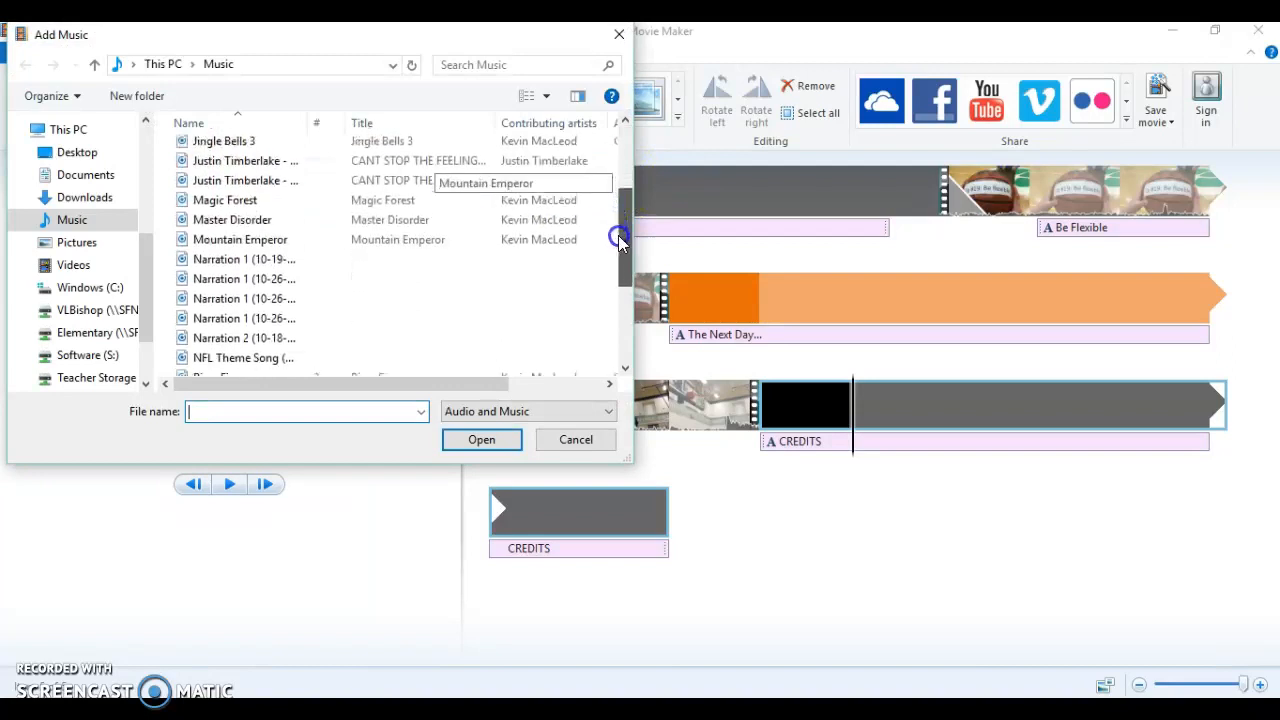
{"action": "left_click", "coordinate": [243, 327]}
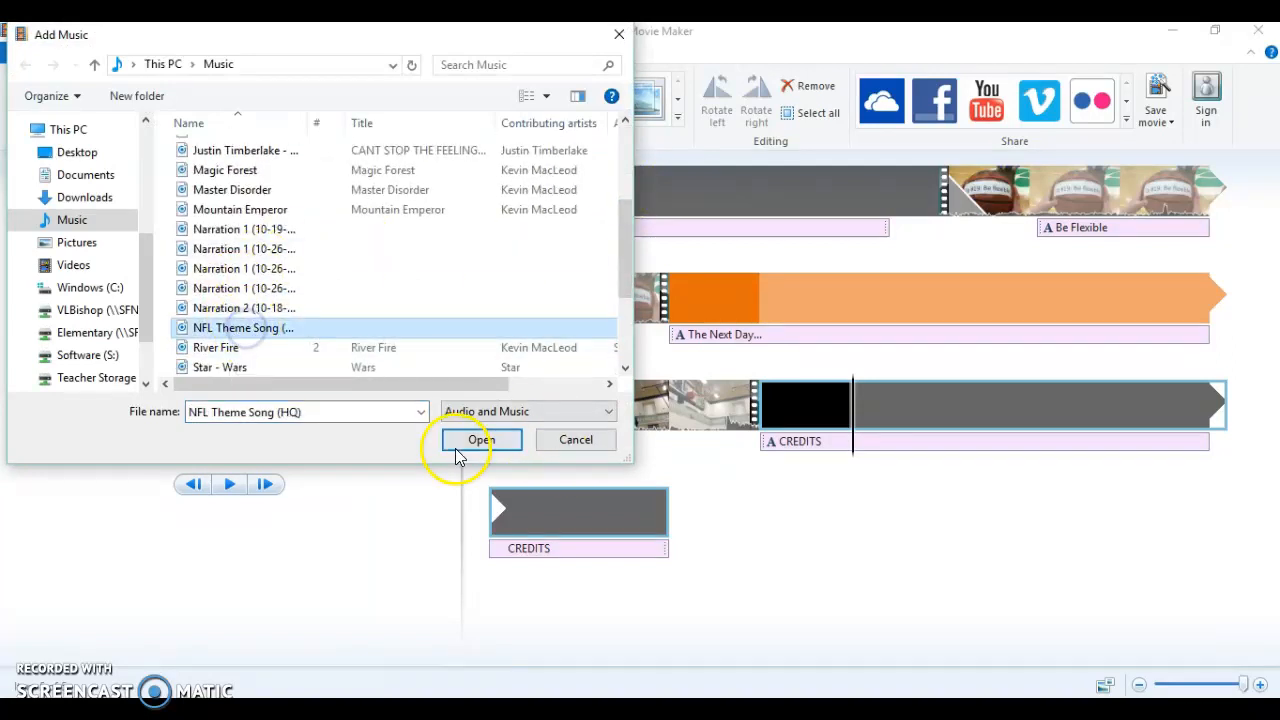
{"action": "left_click", "coordinate": [480, 439]}
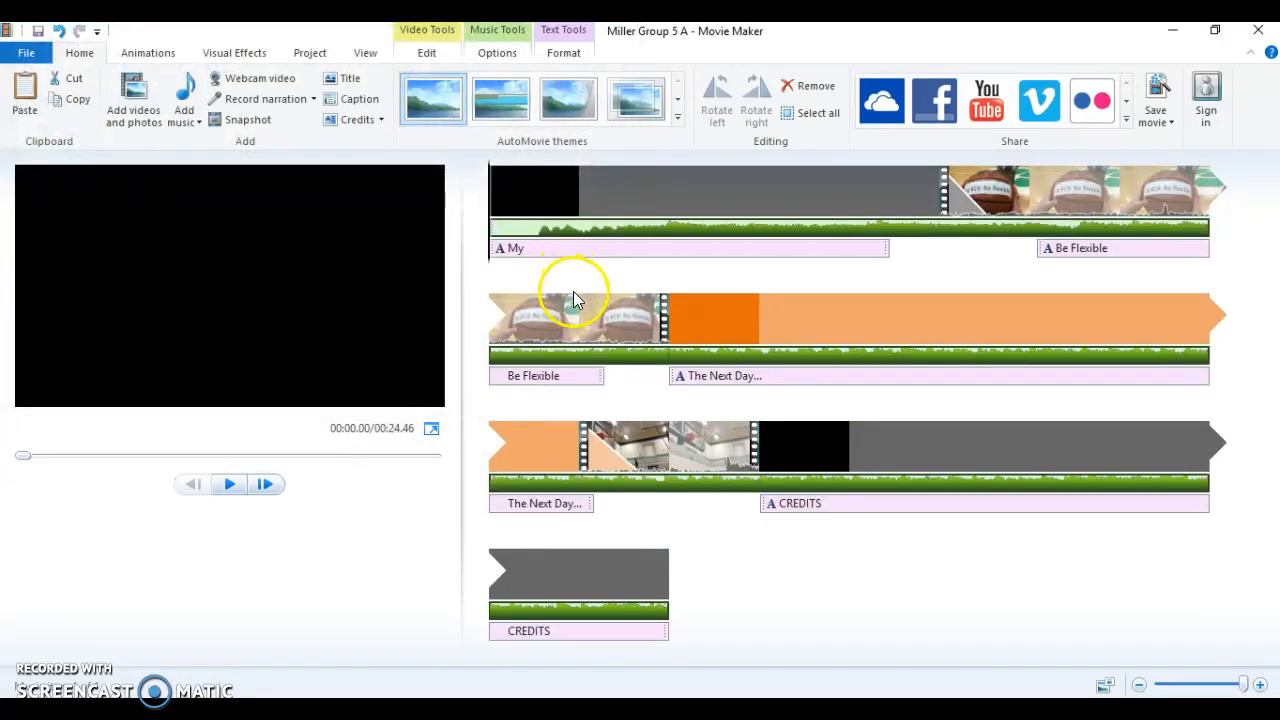
{"action": "left_click", "coordinate": [228, 484]}
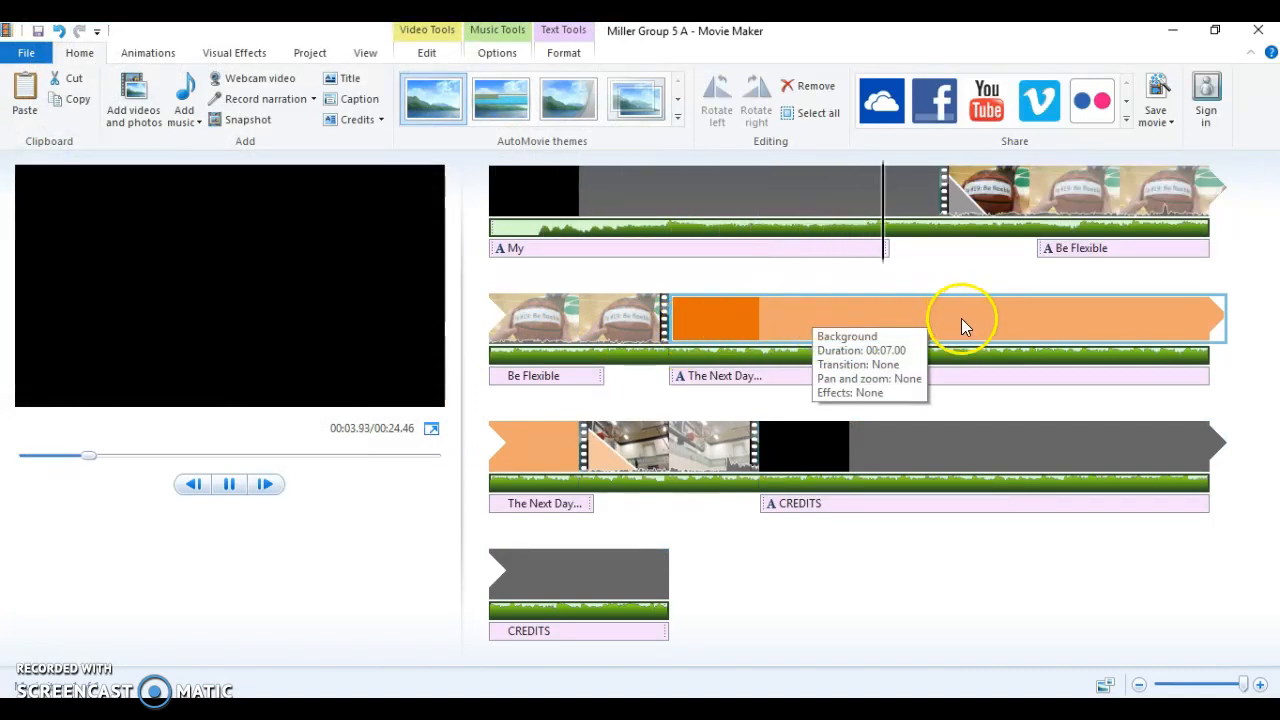
{"action": "left_click", "coordinate": [147, 52]}
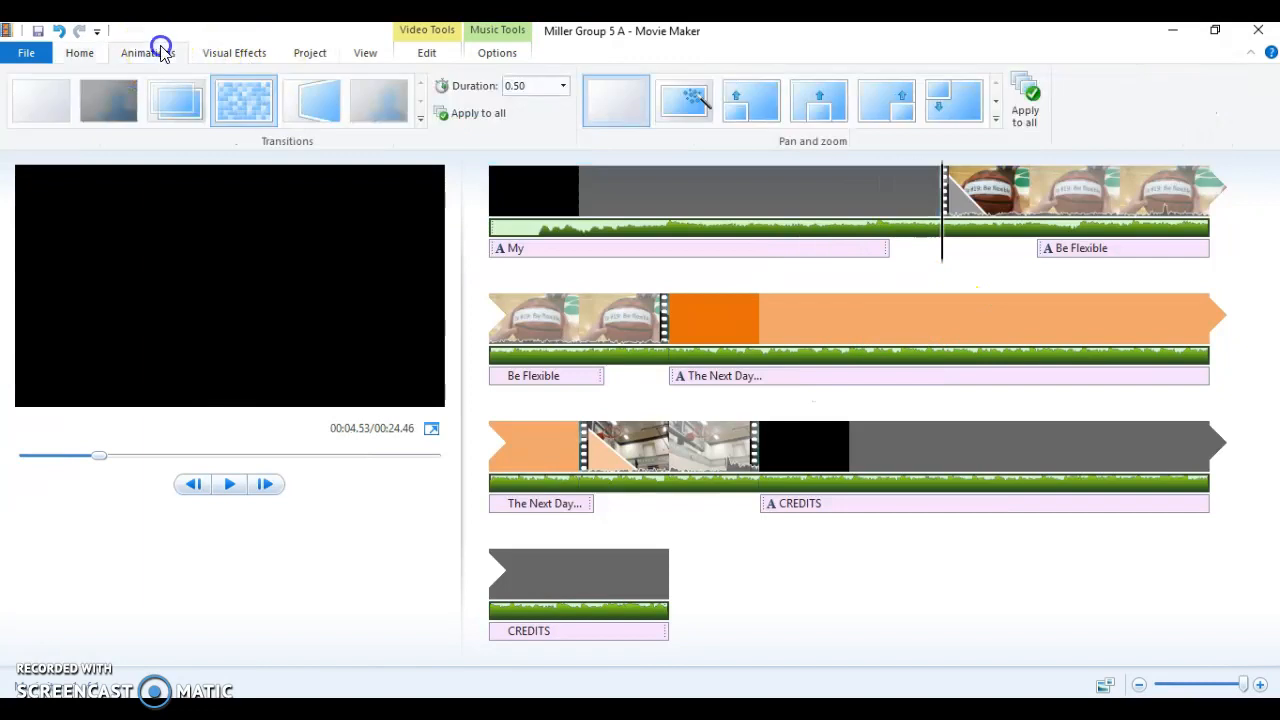
- Add NFL Theme Song (HQ) at the credits point, starting at 17.46 s
{"action": "left_click", "coordinate": [428, 52]}
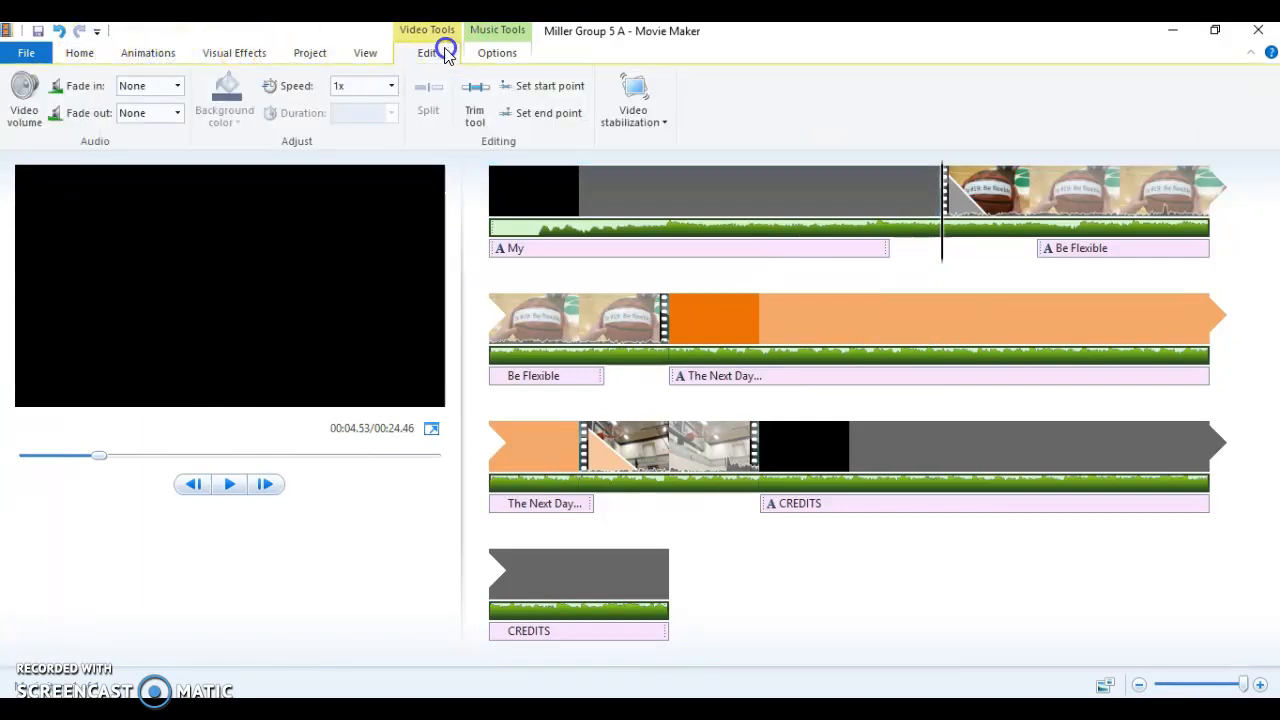
{"action": "left_click", "coordinate": [497, 52]}
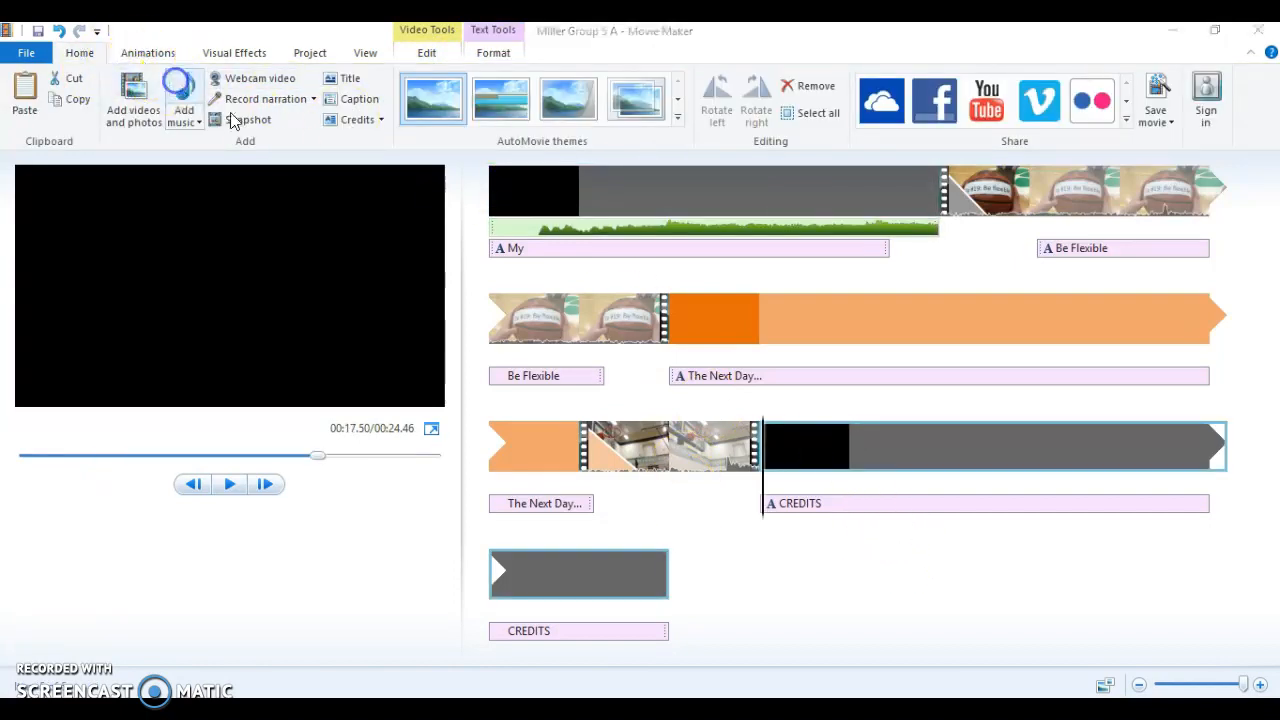
{"action": "left_click", "coordinate": [184, 90]}
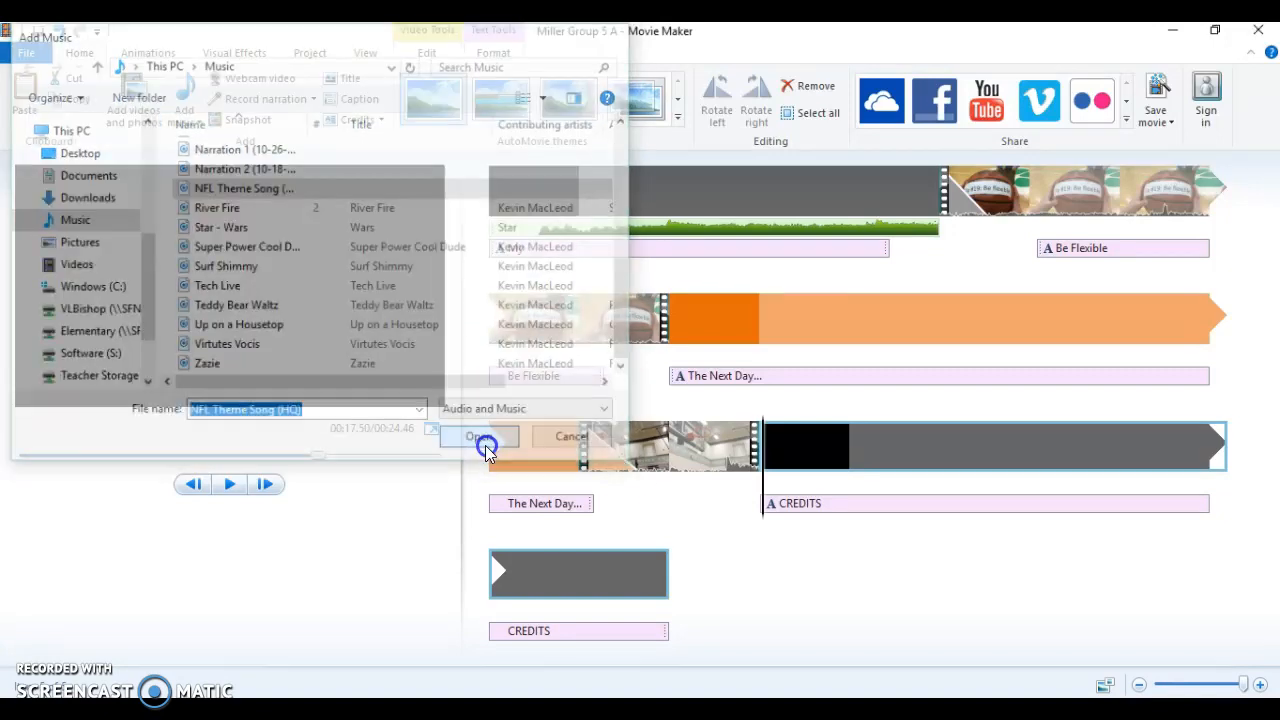
{"action": "left_click", "coordinate": [478, 436]}
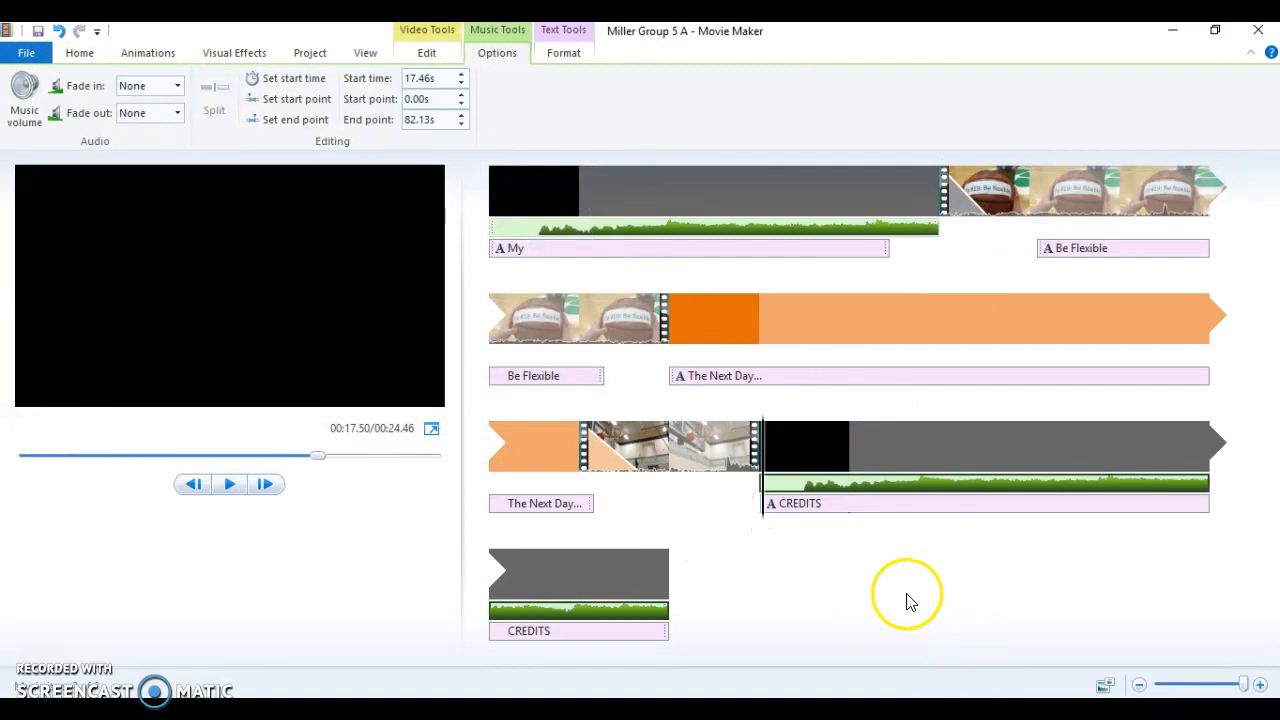
{"action": "mouse_move", "coordinate": [888, 603]}
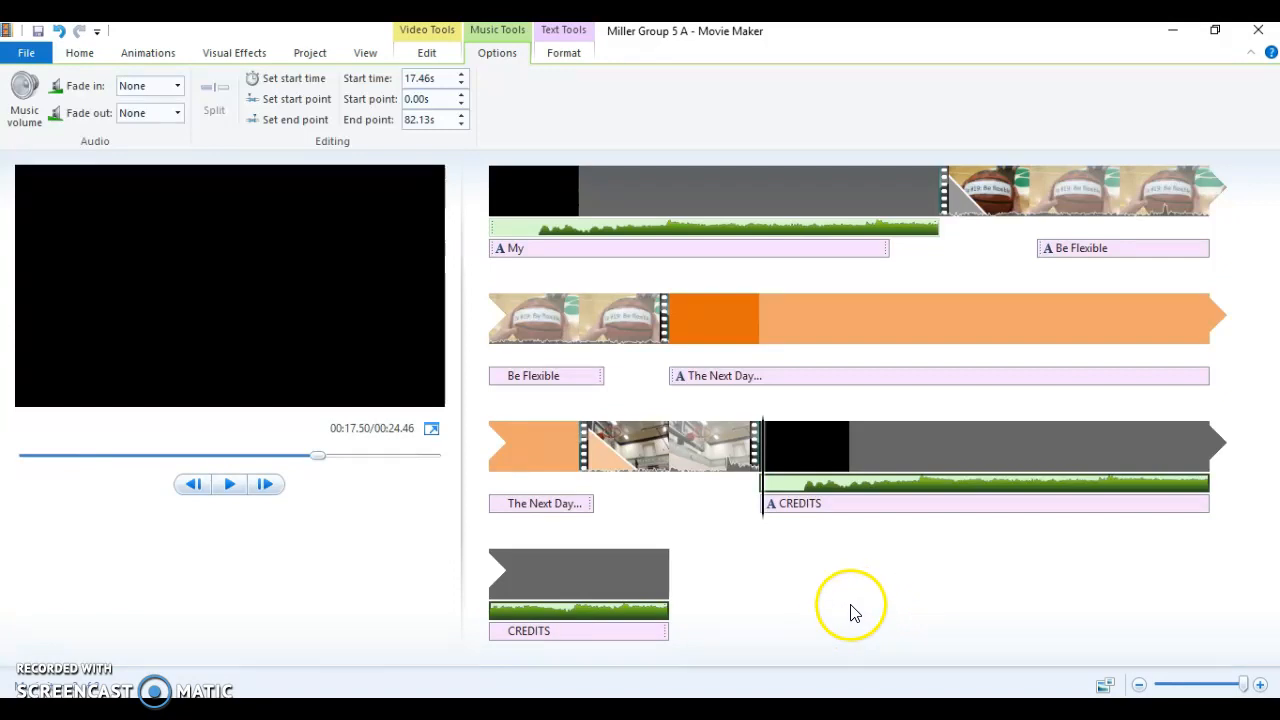
{"action": "mouse_move", "coordinate": [827, 627]}
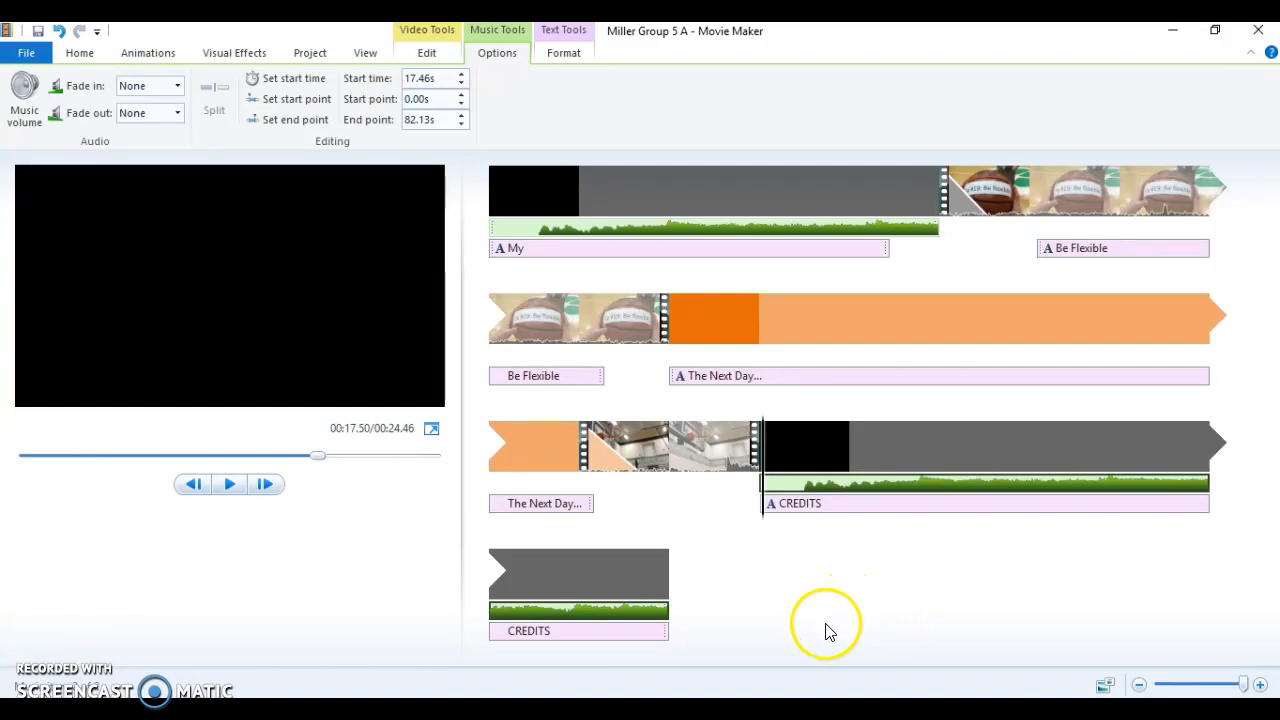
{"action": "mouse_move", "coordinate": [820, 649]}
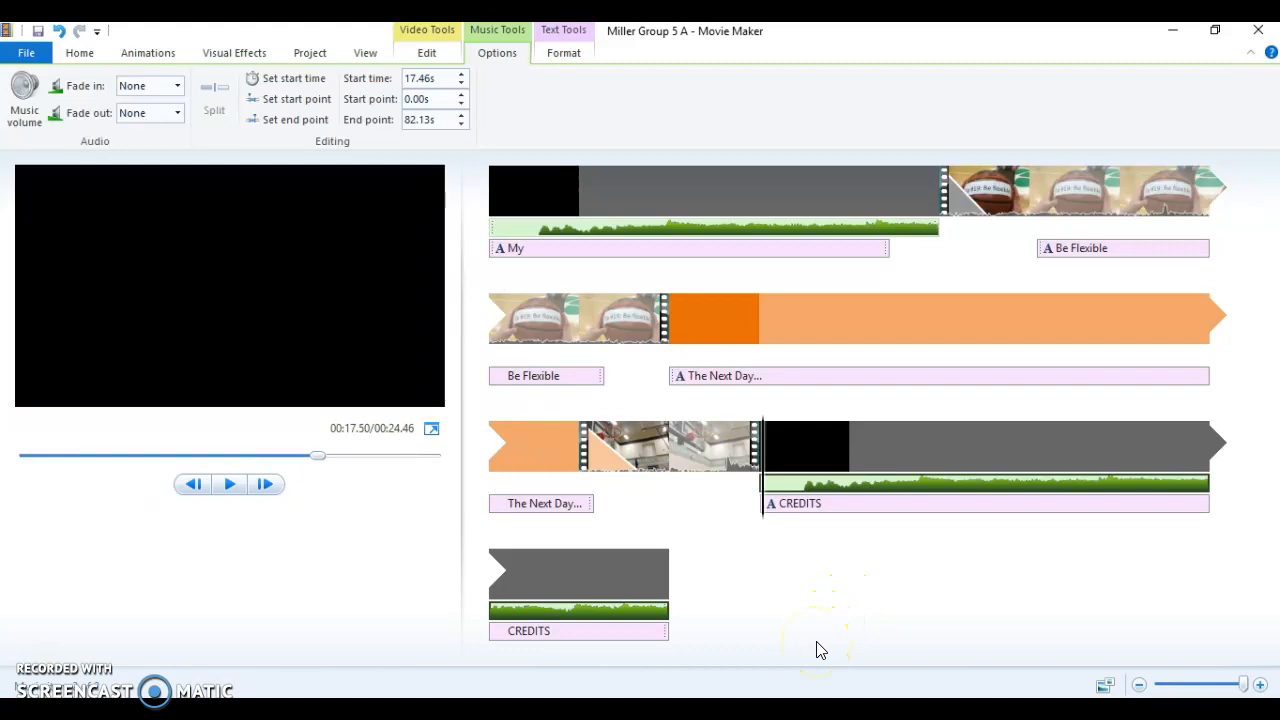